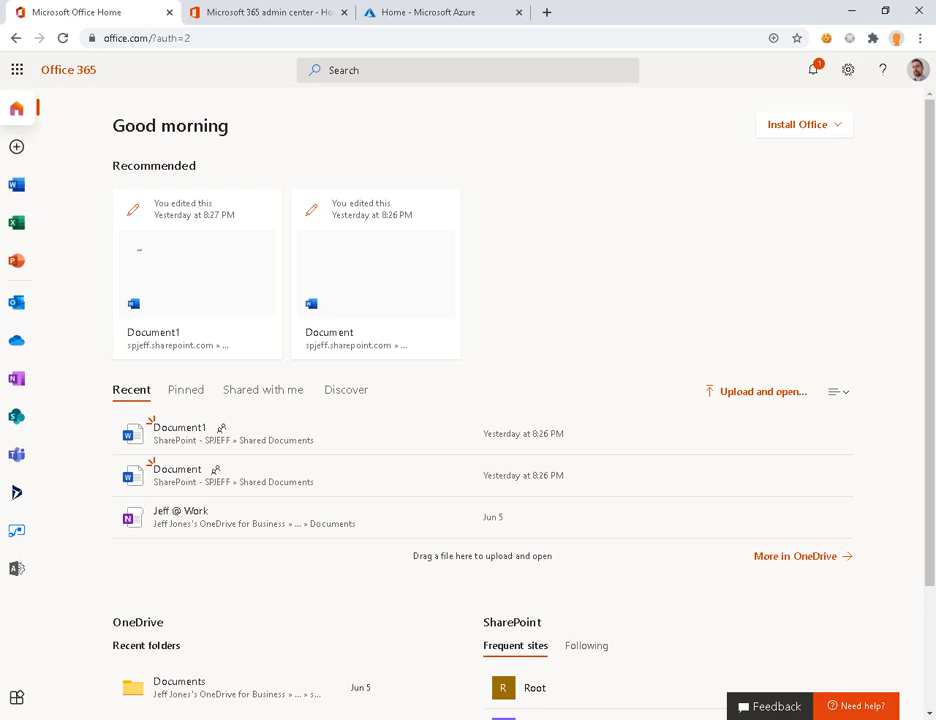
mouse_move(170, 228)
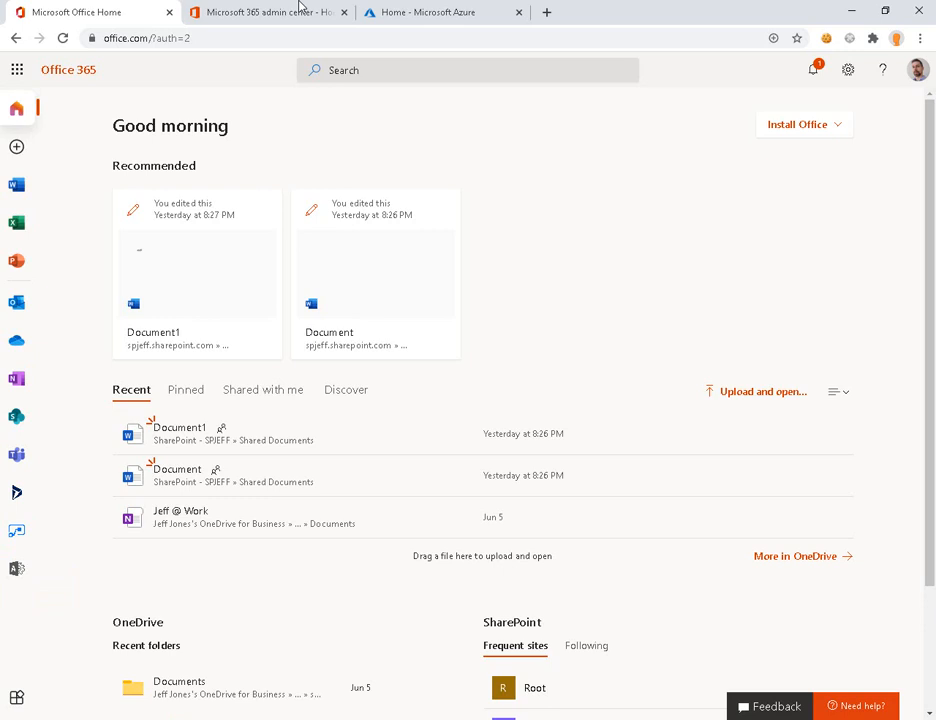
Switch to the Microsoft 365 admin center home page
left_click(268, 12)
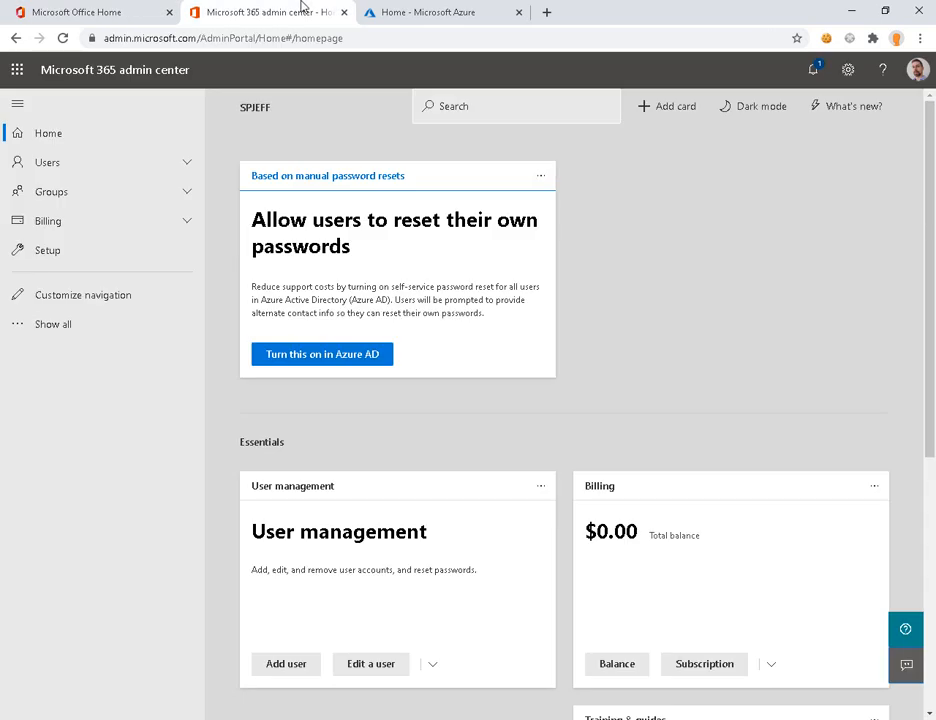
mouse_move(278, 72)
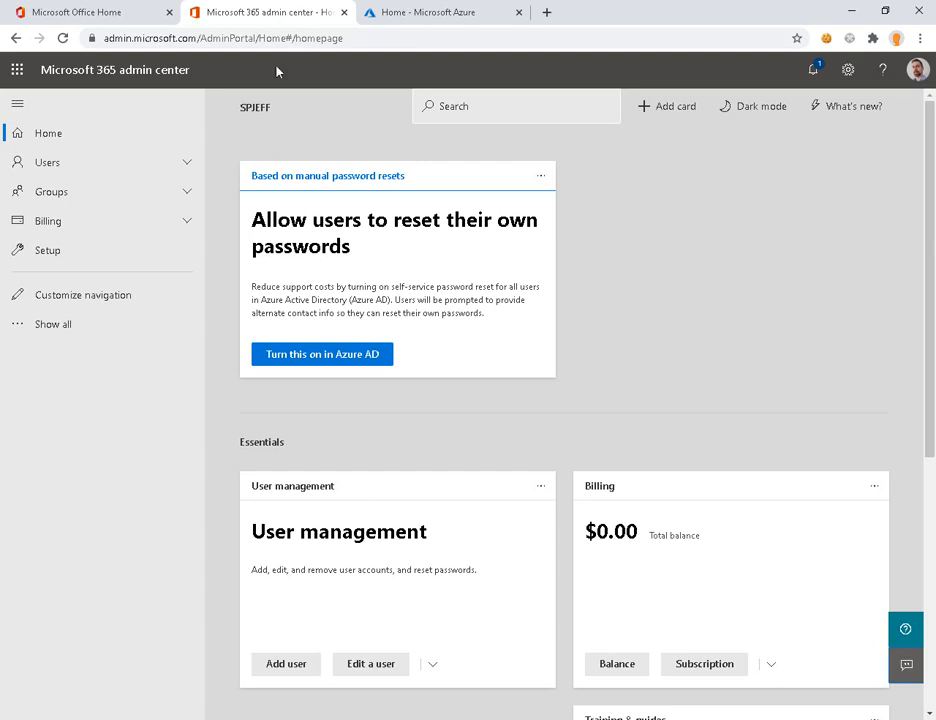
mouse_move(284, 92)
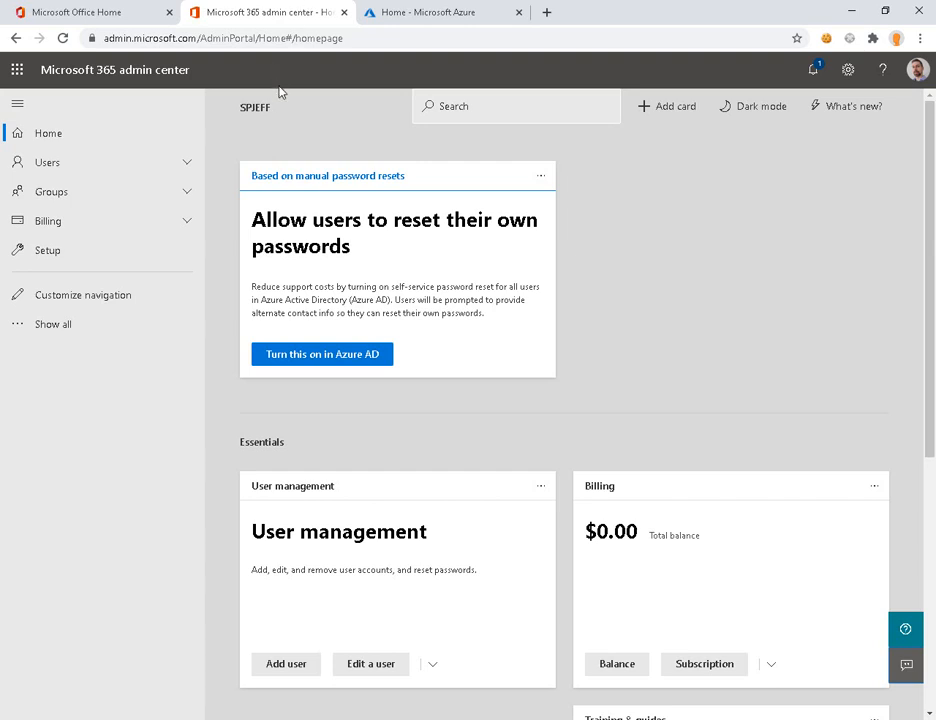
mouse_move(278, 96)
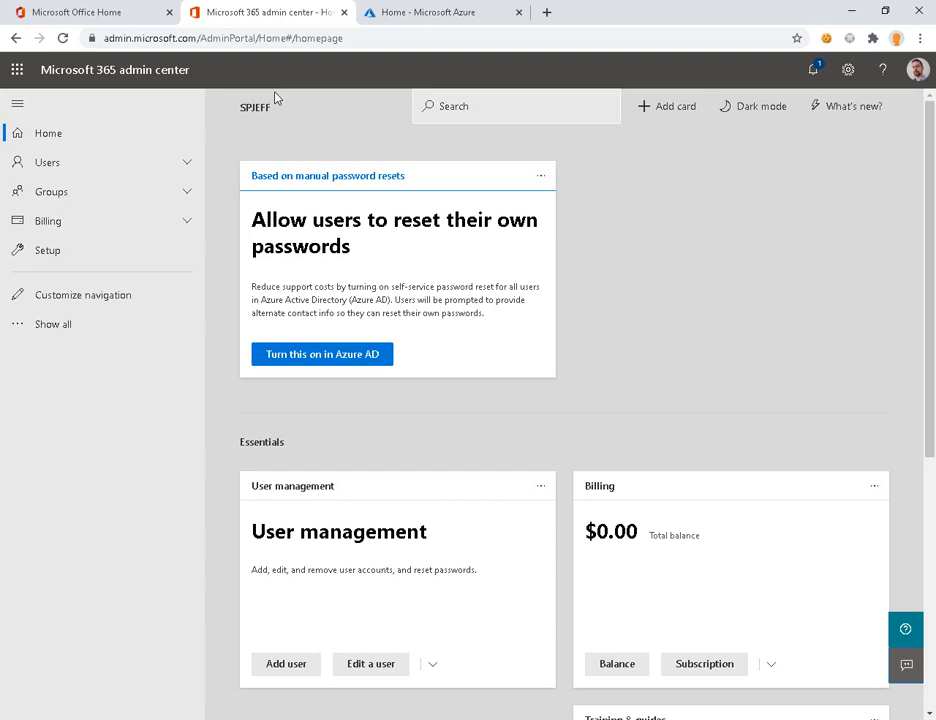
mouse_move(404, 22)
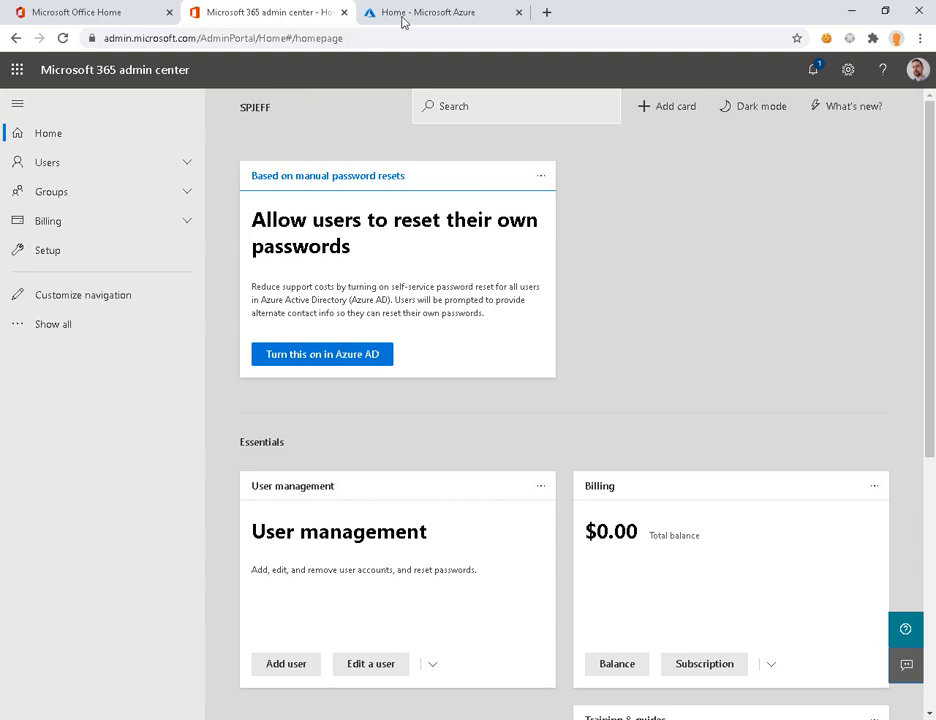
mouse_move(444, 12)
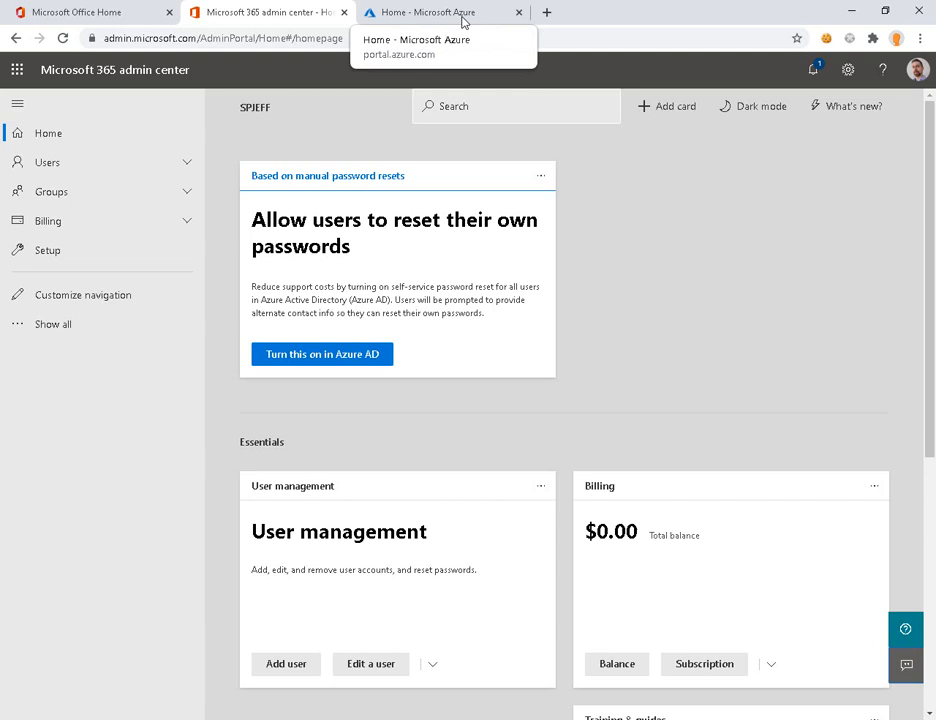
Switch to the Azure portal home page with its Azure services list
left_click(440, 12)
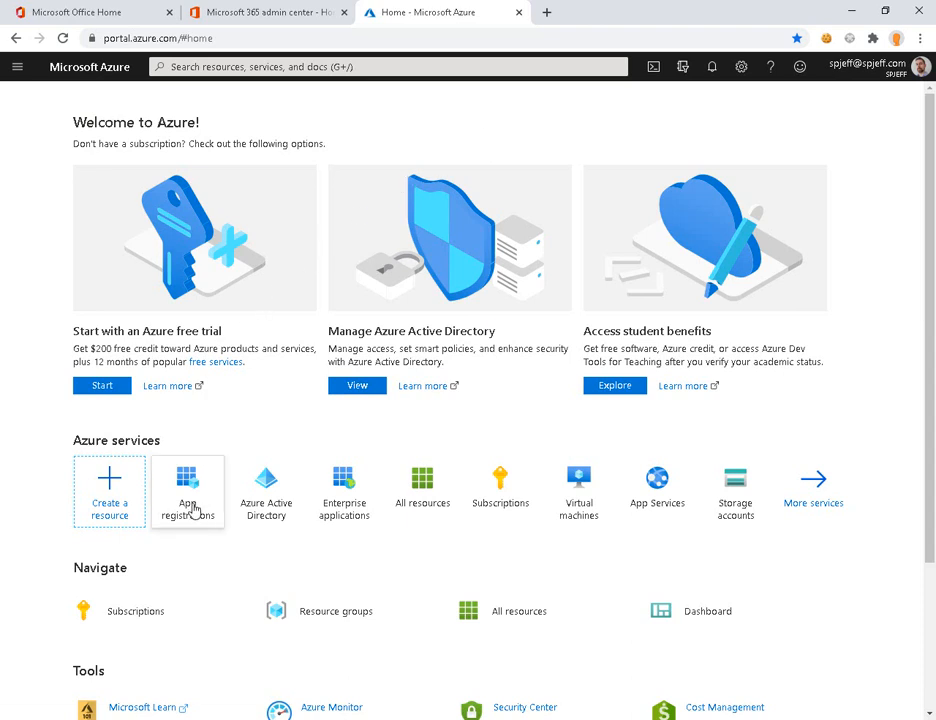
mouse_move(188, 490)
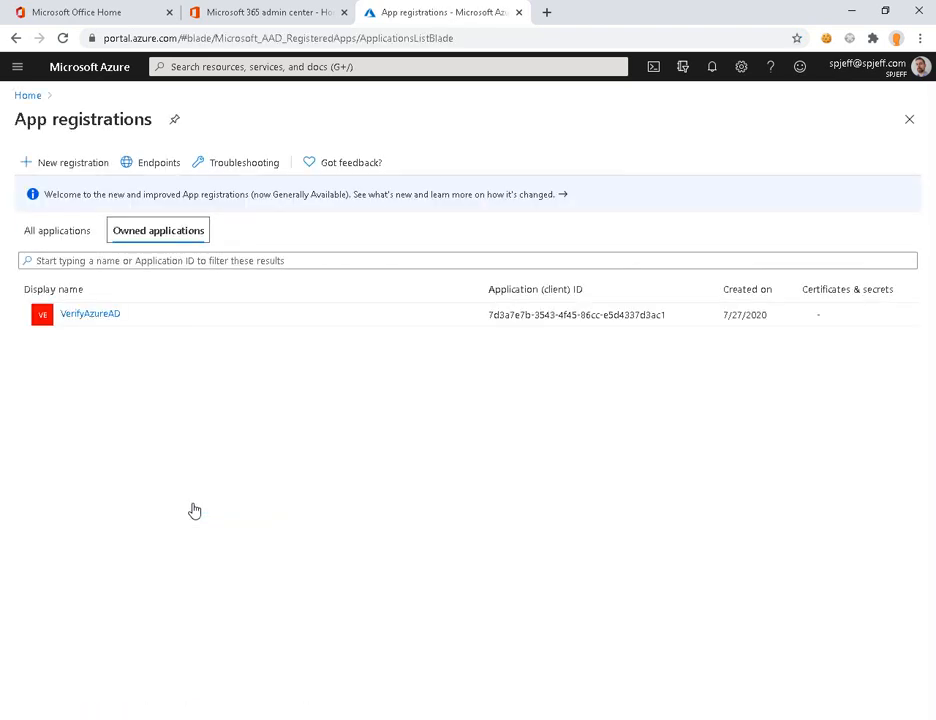
Register a new application named ReadAllCalendar
left_click(64, 162)
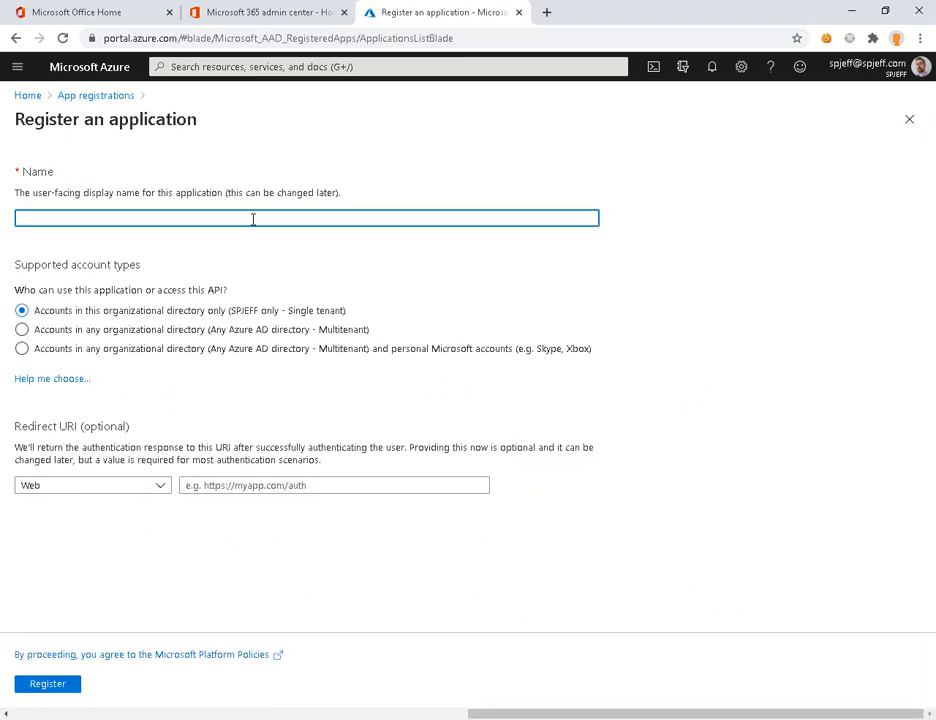
type("ReadAll")
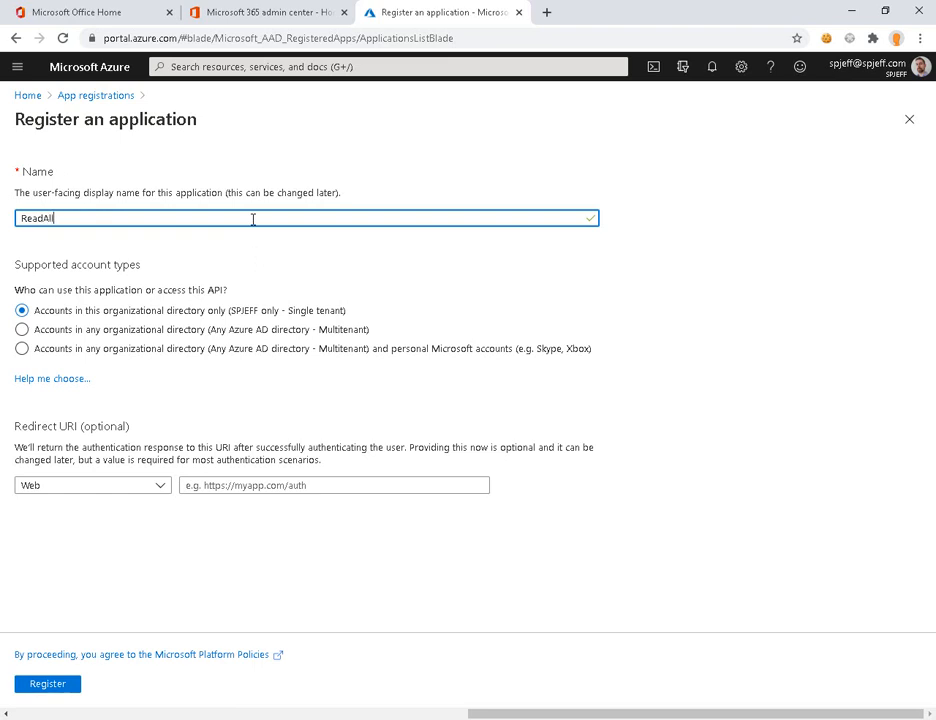
type("Calendar")
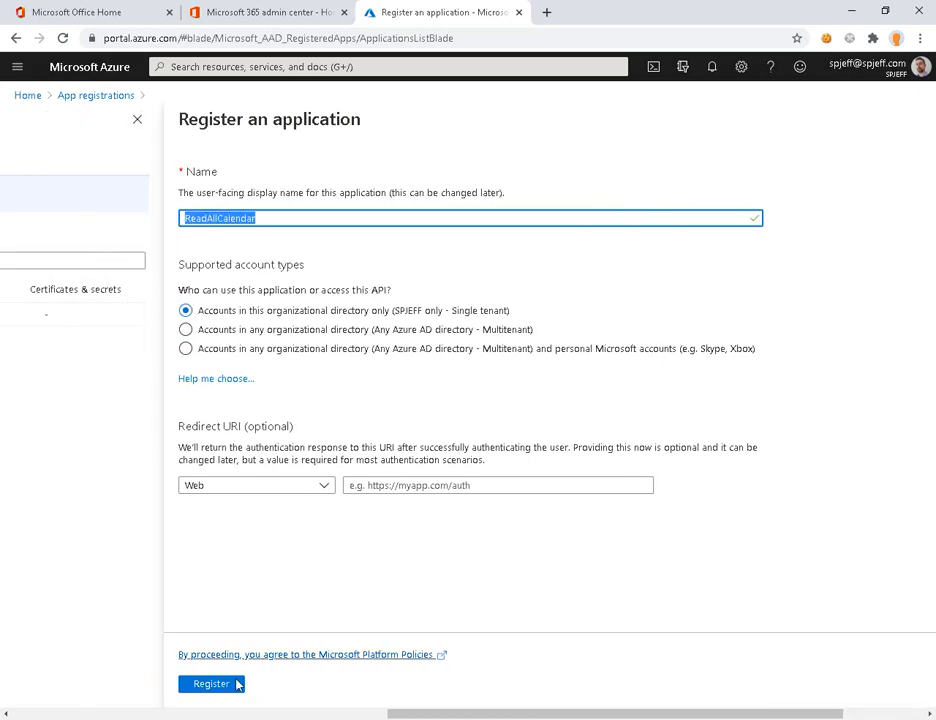
left_click(210, 684)
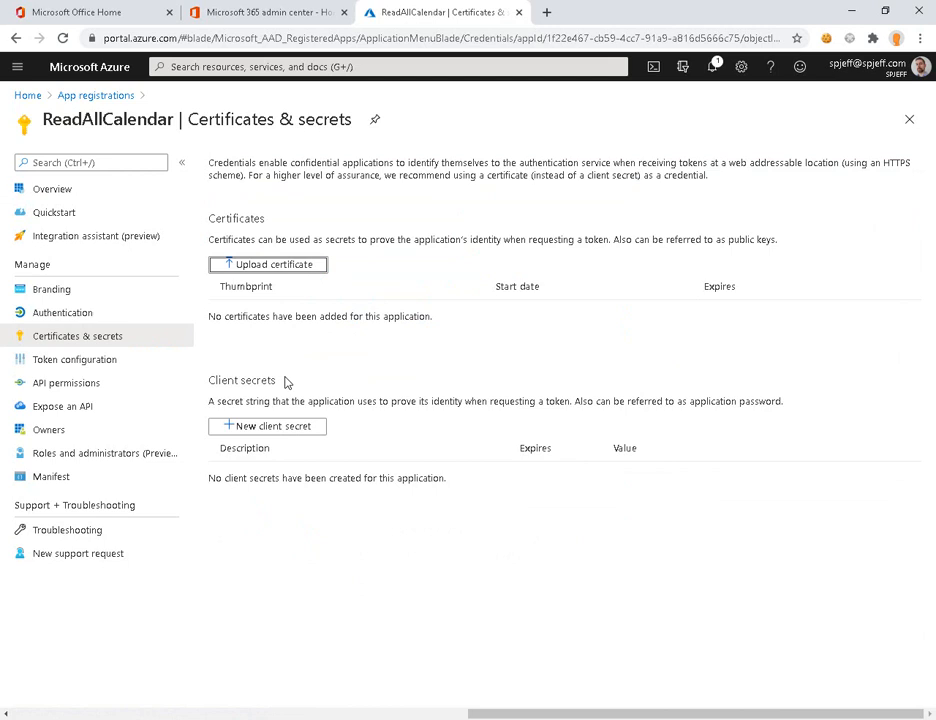
Create a client secret expiring in 2 years and note its value
left_click(268, 426)
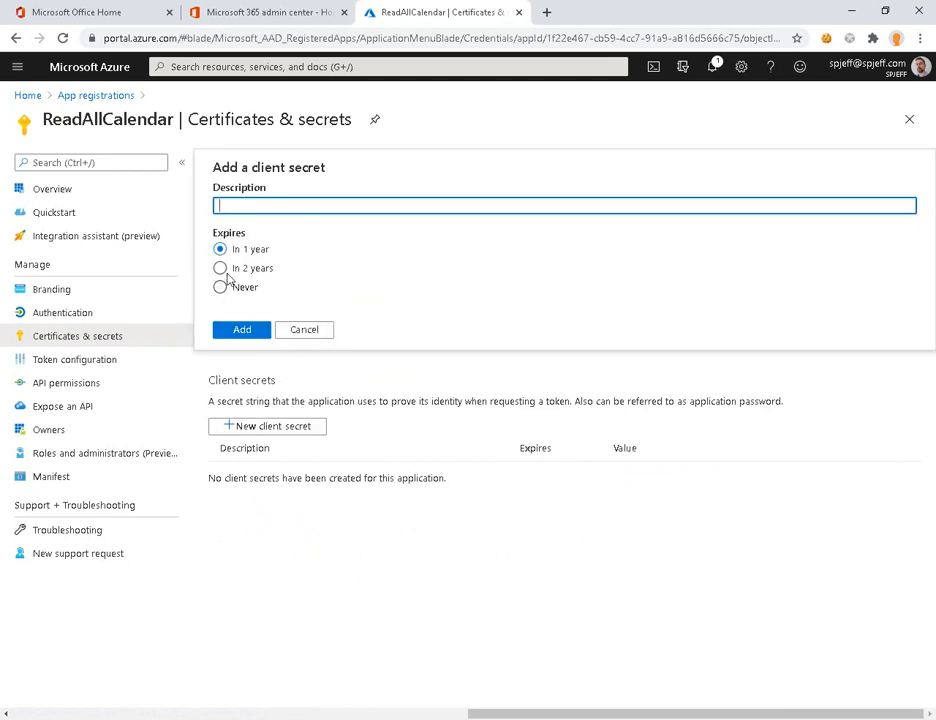
left_click(220, 268)
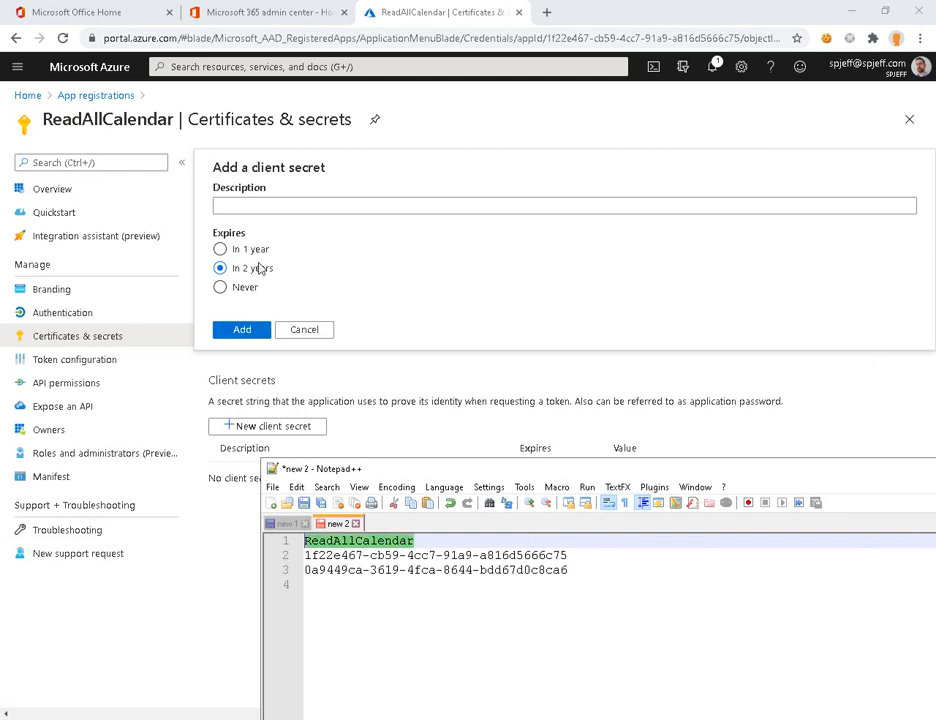
left_click(240, 328)
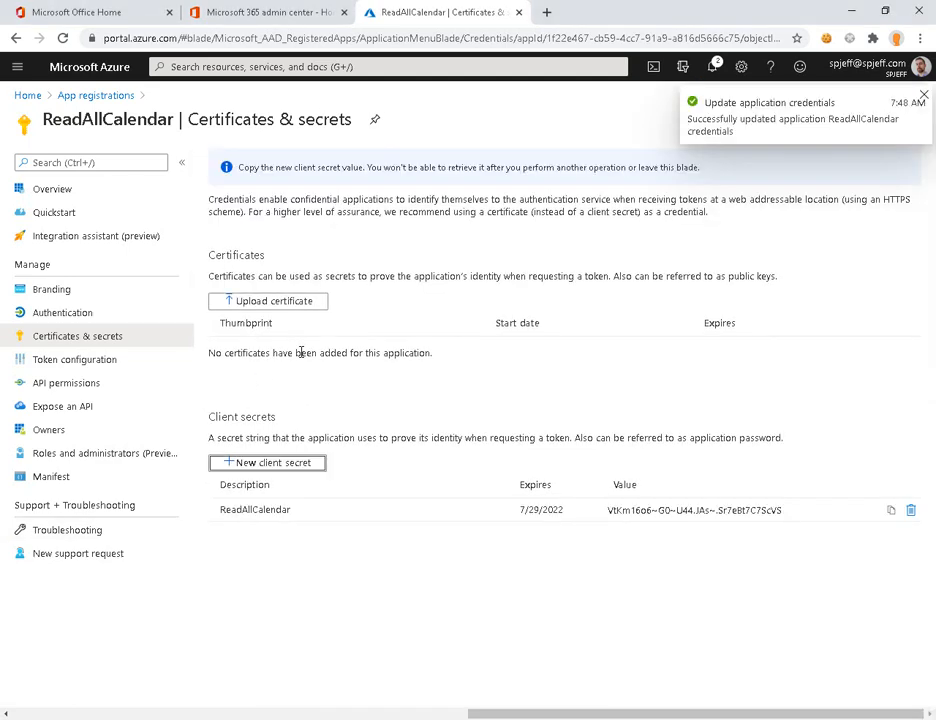
mouse_move(888, 512)
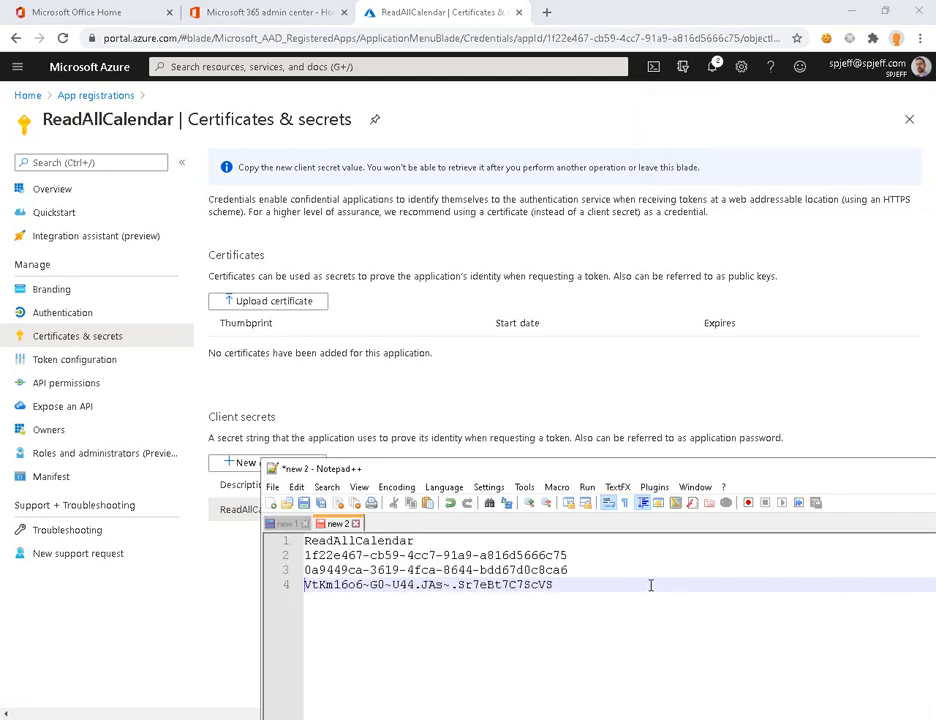
type("Secret =")
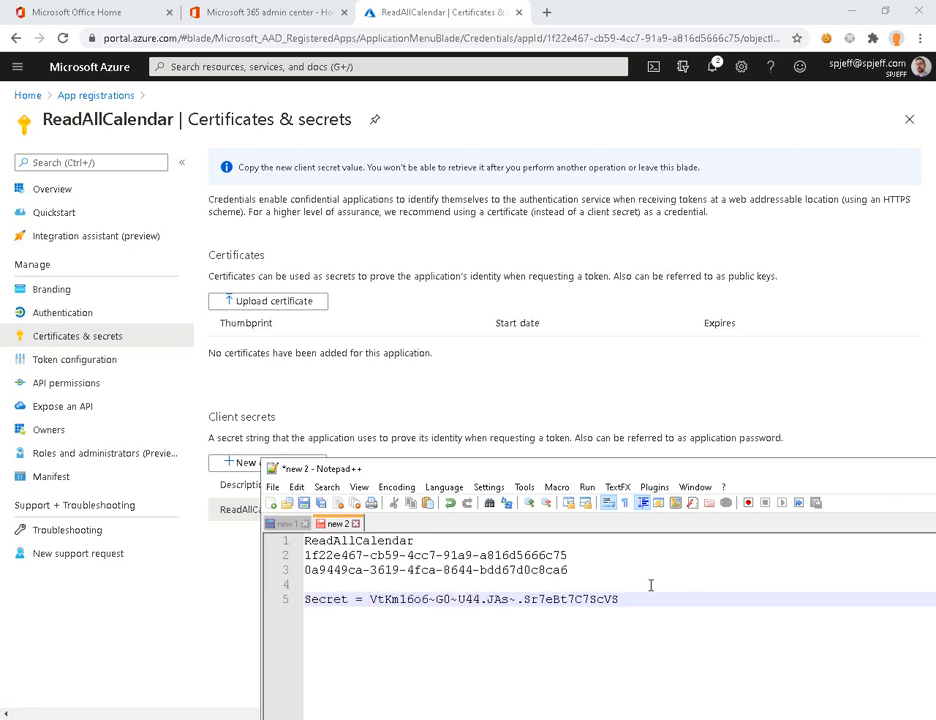
Record the application (client) ID and tenant ID from Overview into Notepad++
left_click(52, 188)
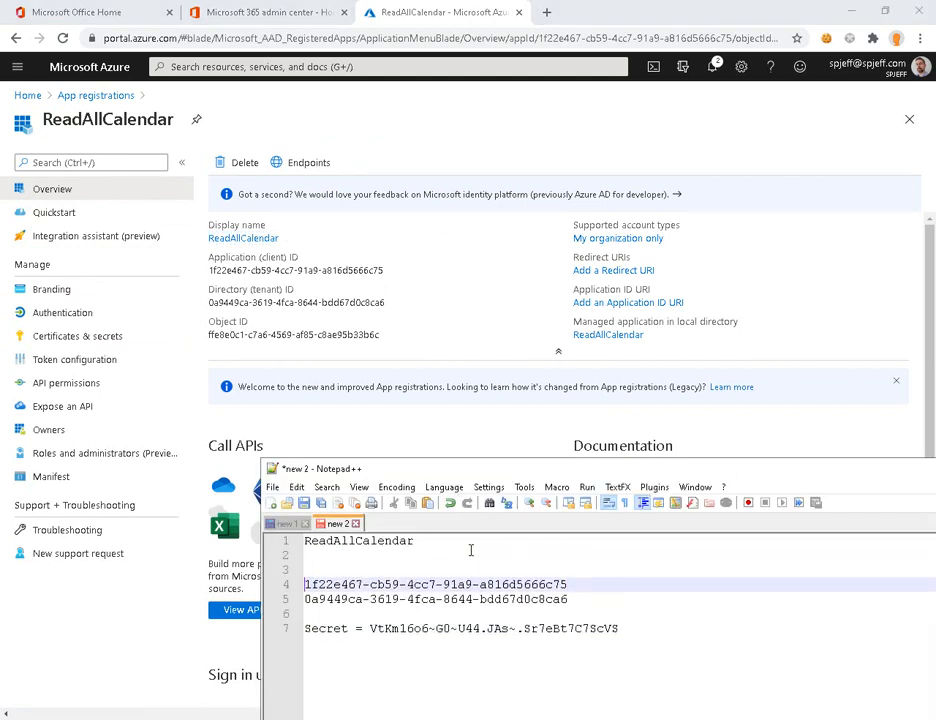
type("AppID =")
left_click(618, 598)
type("Tenant ID = ")
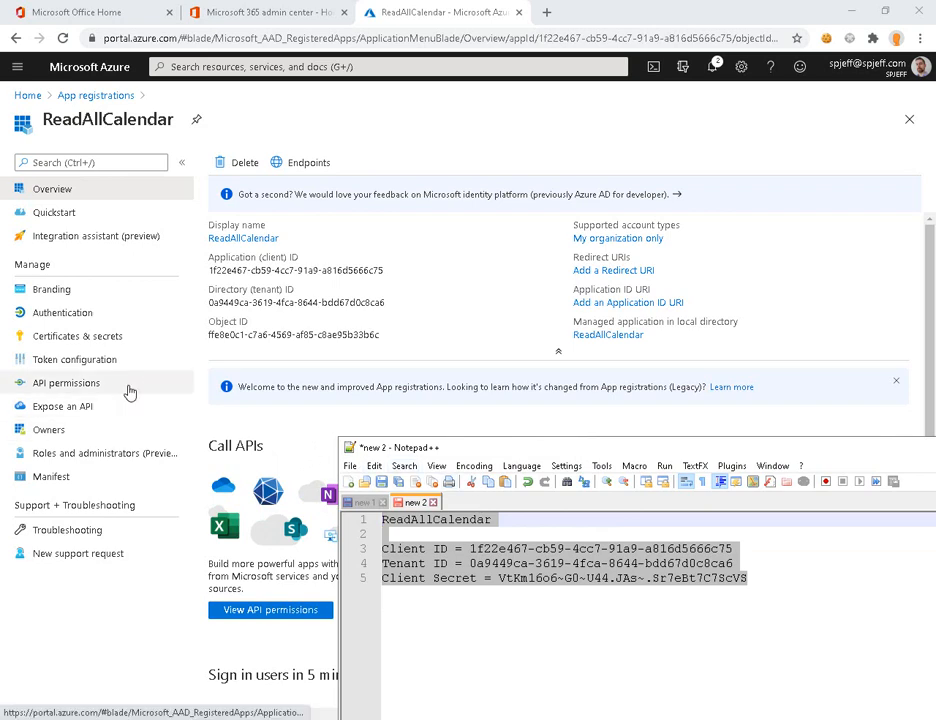
Start a new API permission request for Microsoft Graph on ReadAllCalendar
left_click(66, 384)
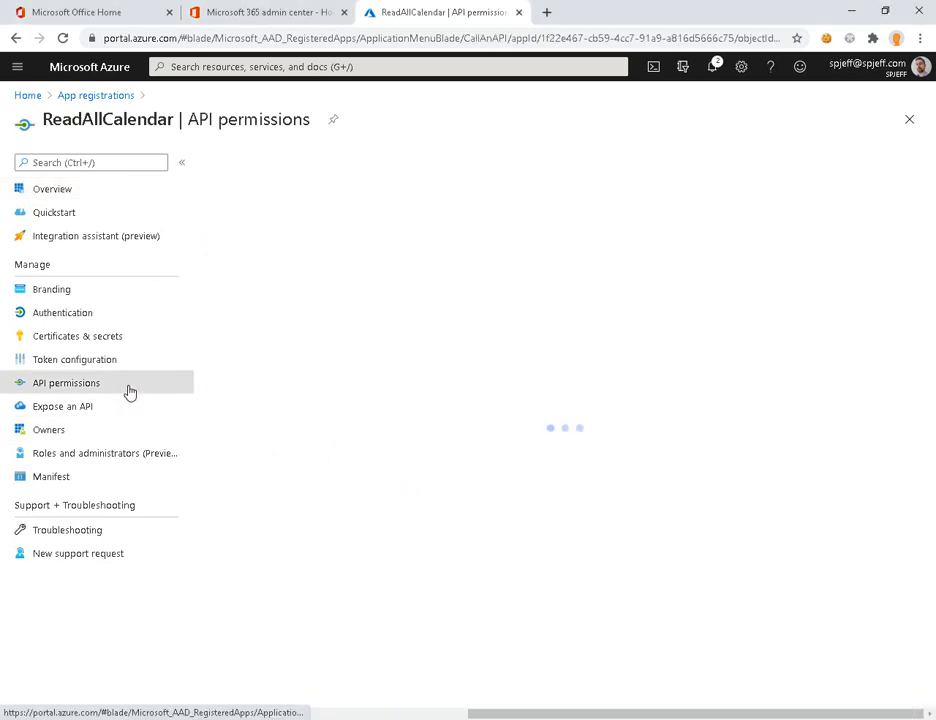
left_click(66, 384)
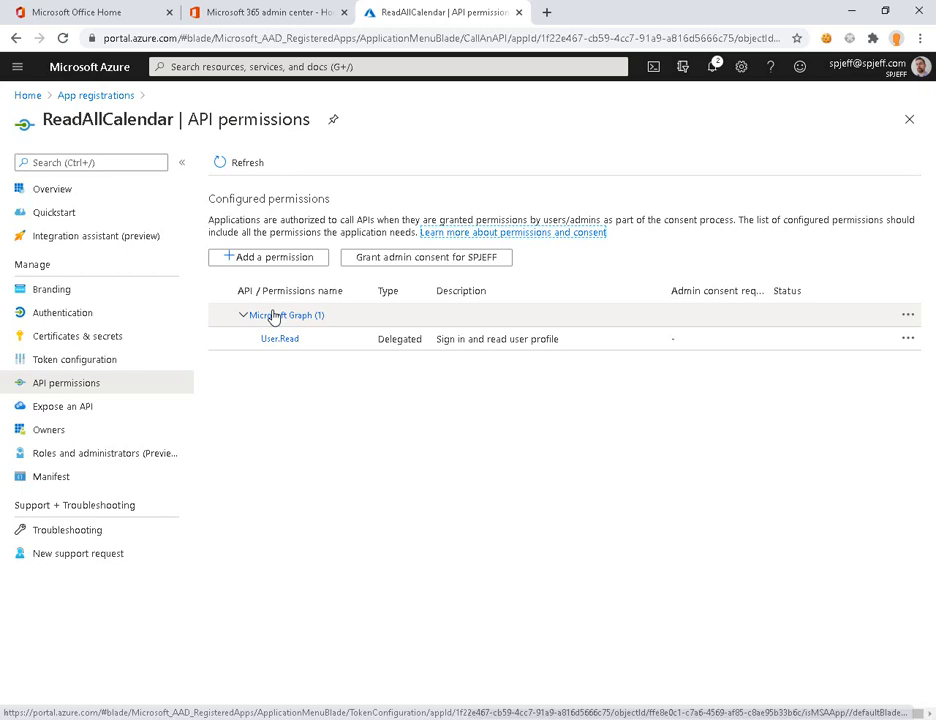
left_click(268, 256)
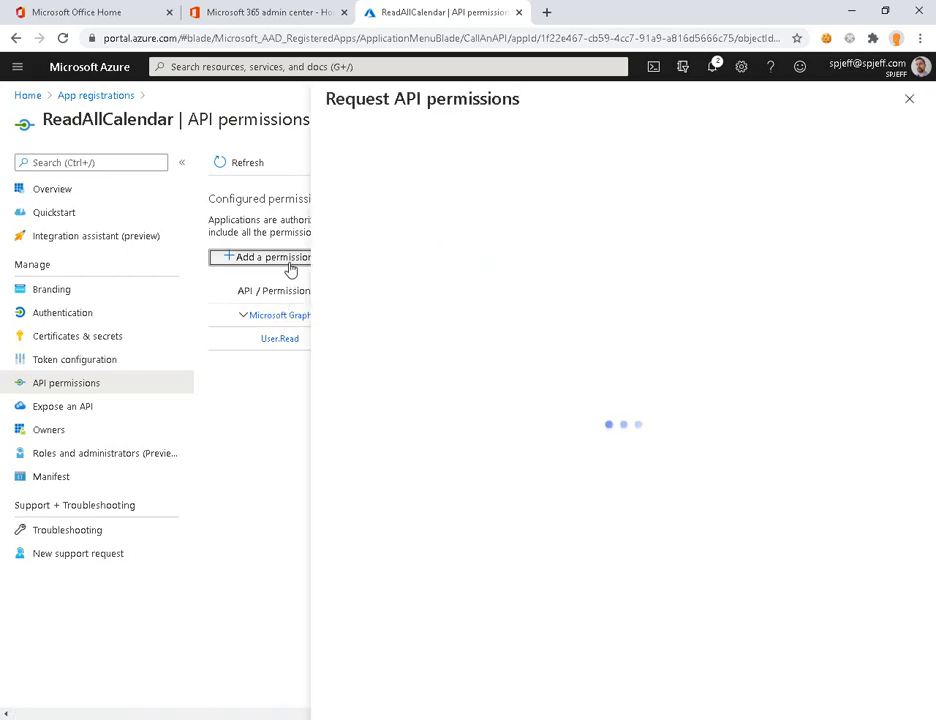
left_click(268, 256)
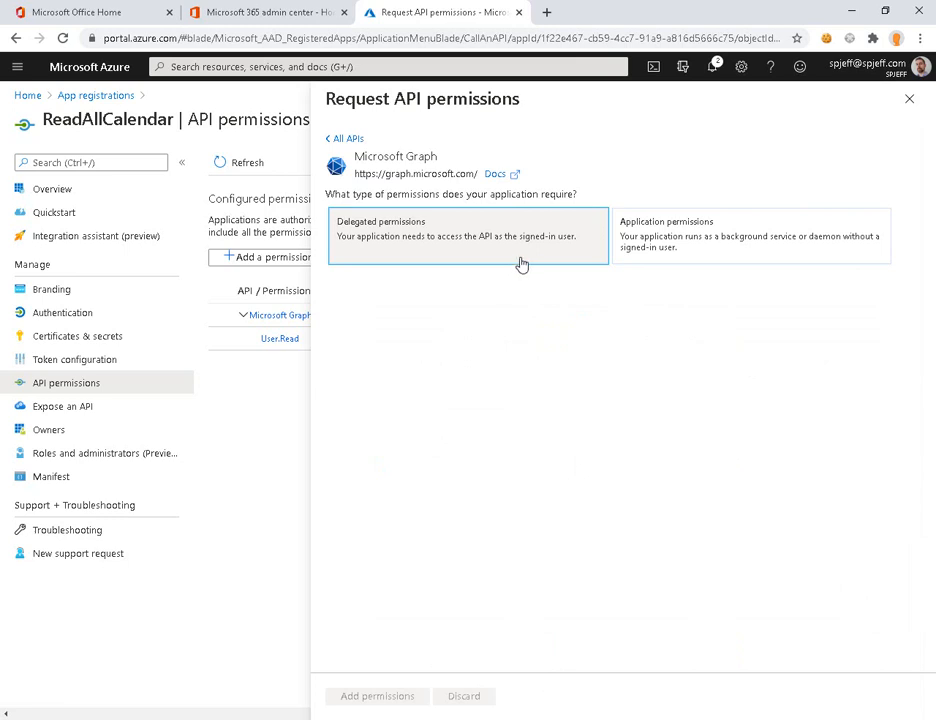
Select the Calendars.Read application permission under the Calendars group
left_click(750, 236)
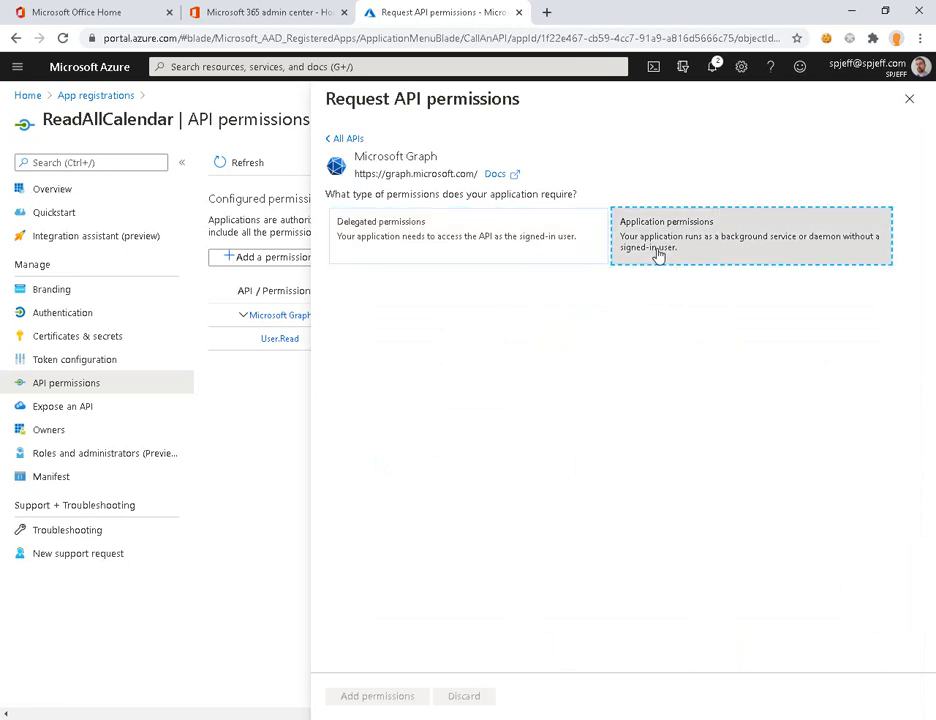
left_click(752, 236)
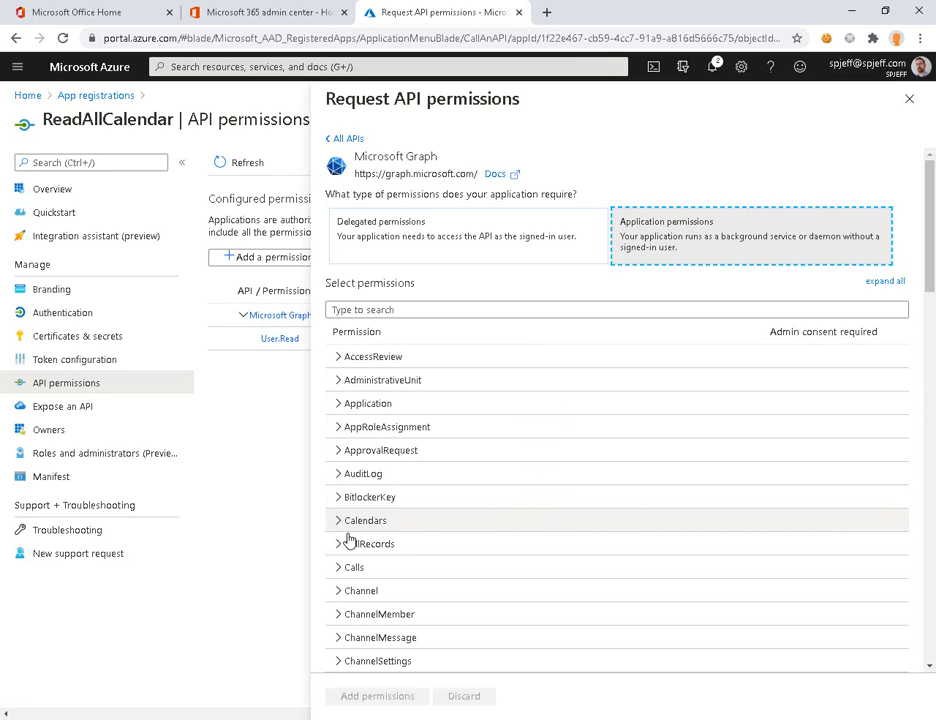
left_click(338, 520)
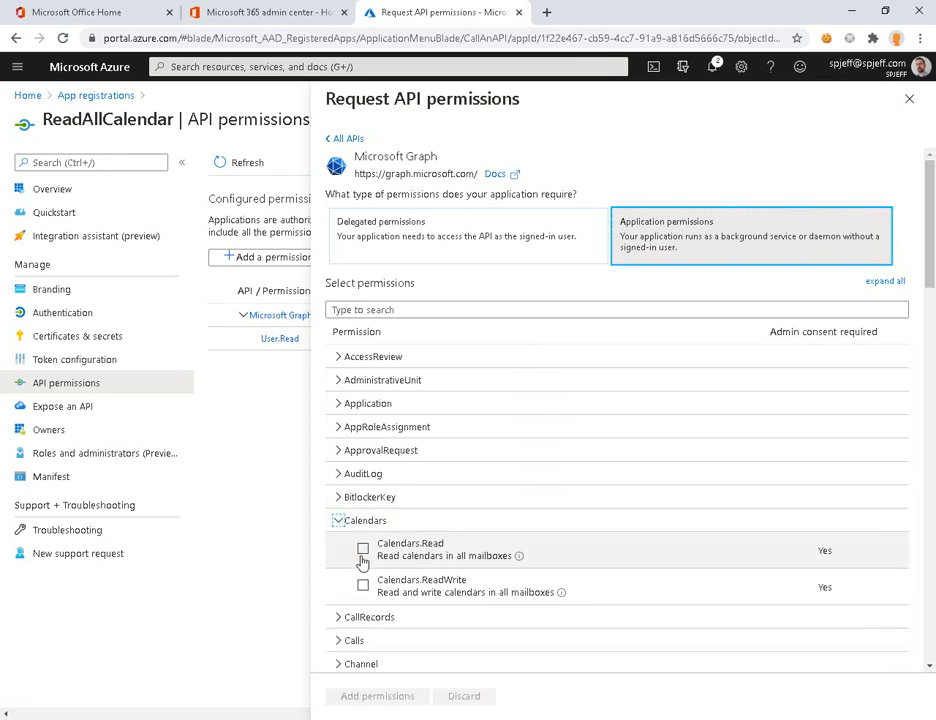
left_click(362, 548)
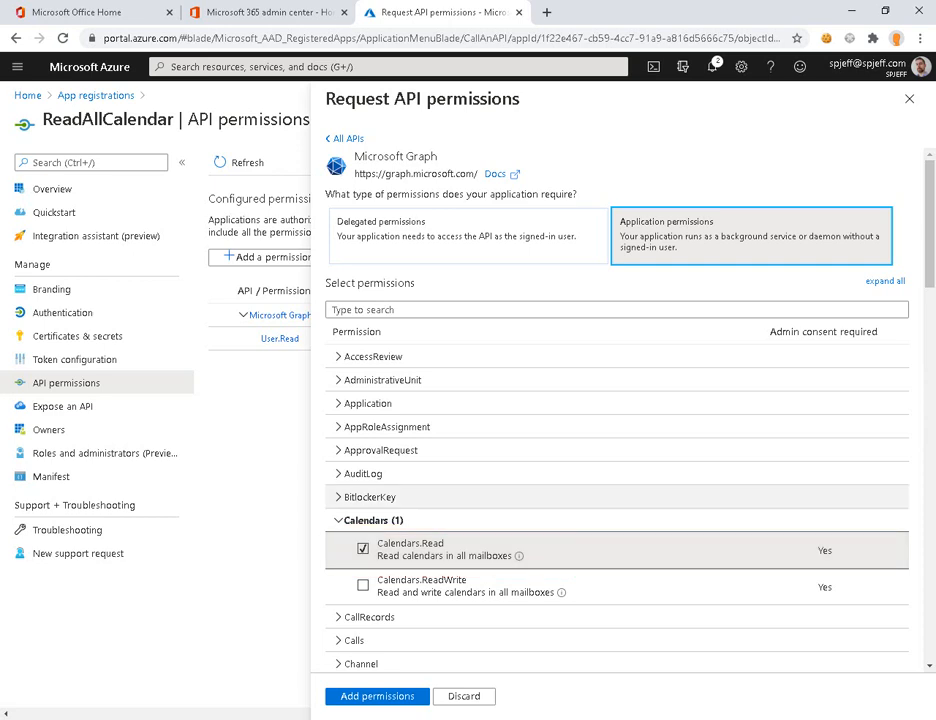
scroll("down", 3)
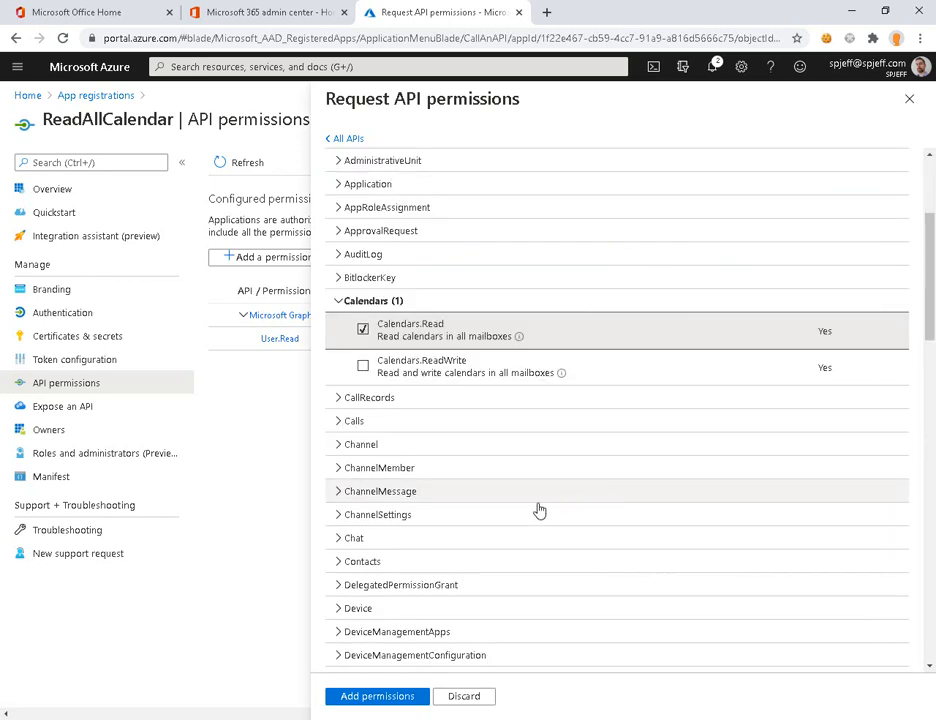
left_click(356, 560)
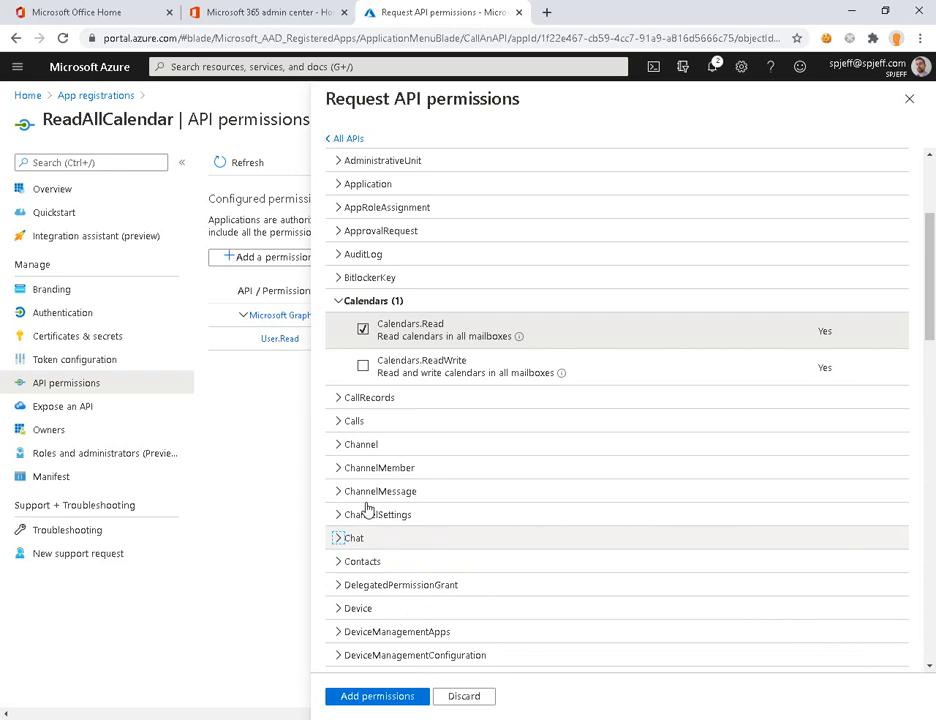
Add the chosen Calendars.Read permission to the app alongside User.Read
scroll("down", 3)
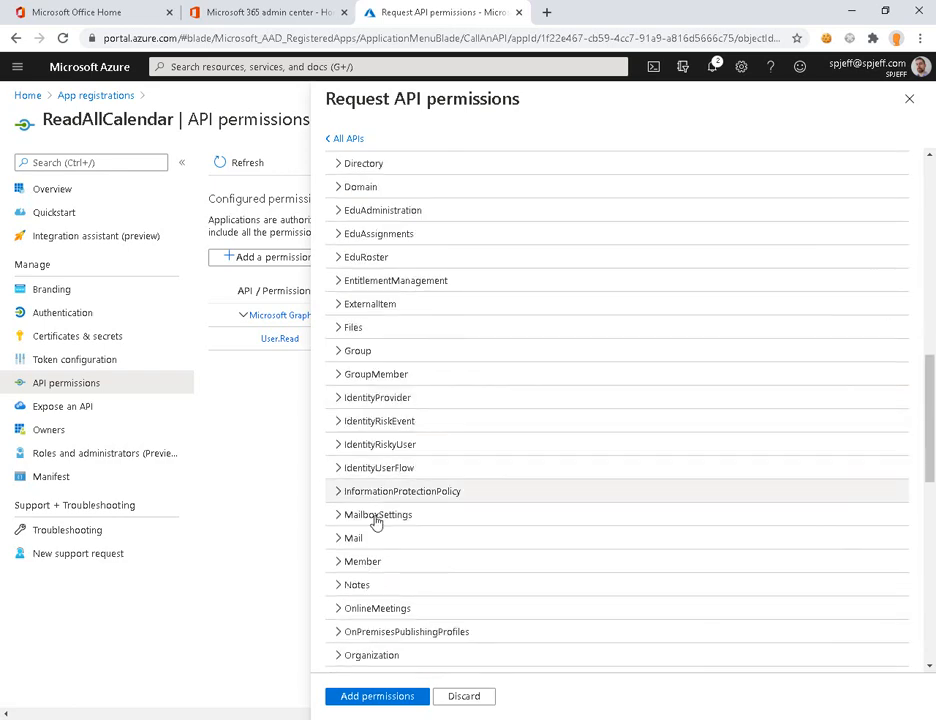
scroll("down", 3)
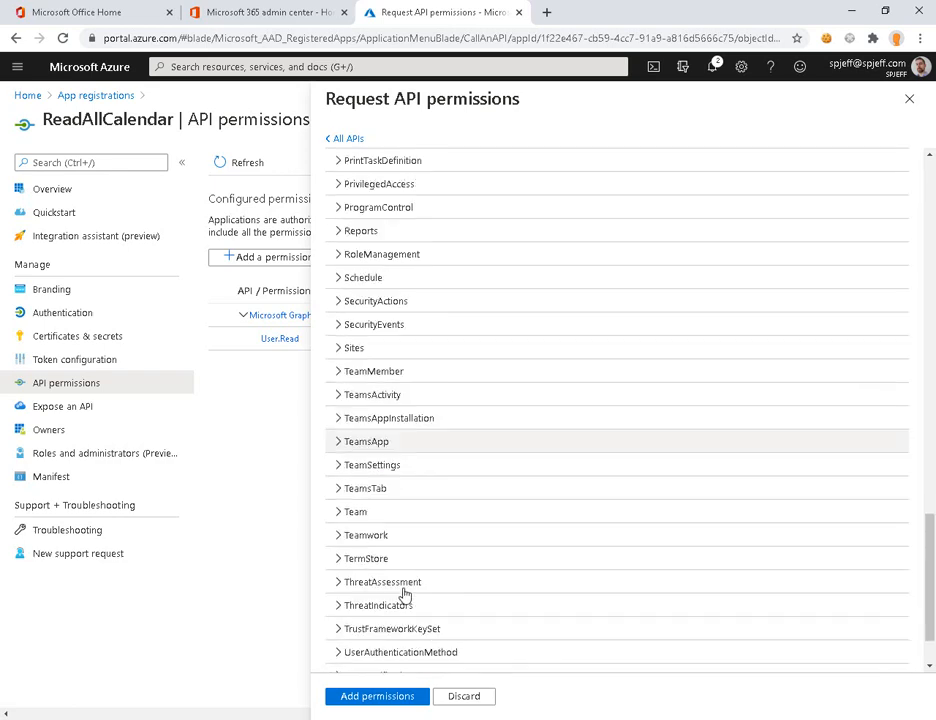
scroll("down", 3)
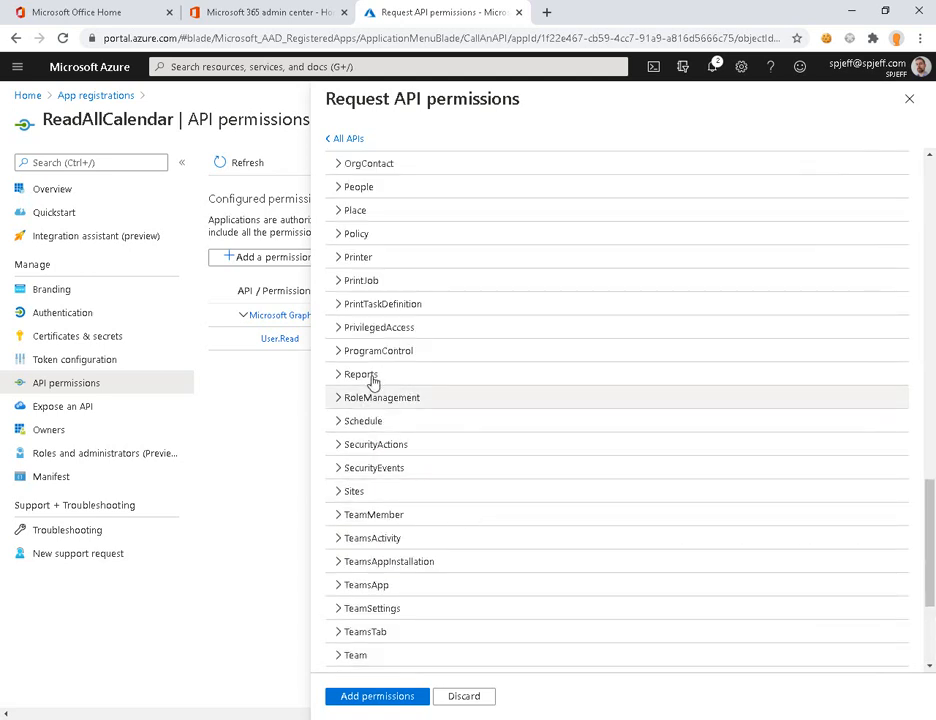
mouse_move(348, 612)
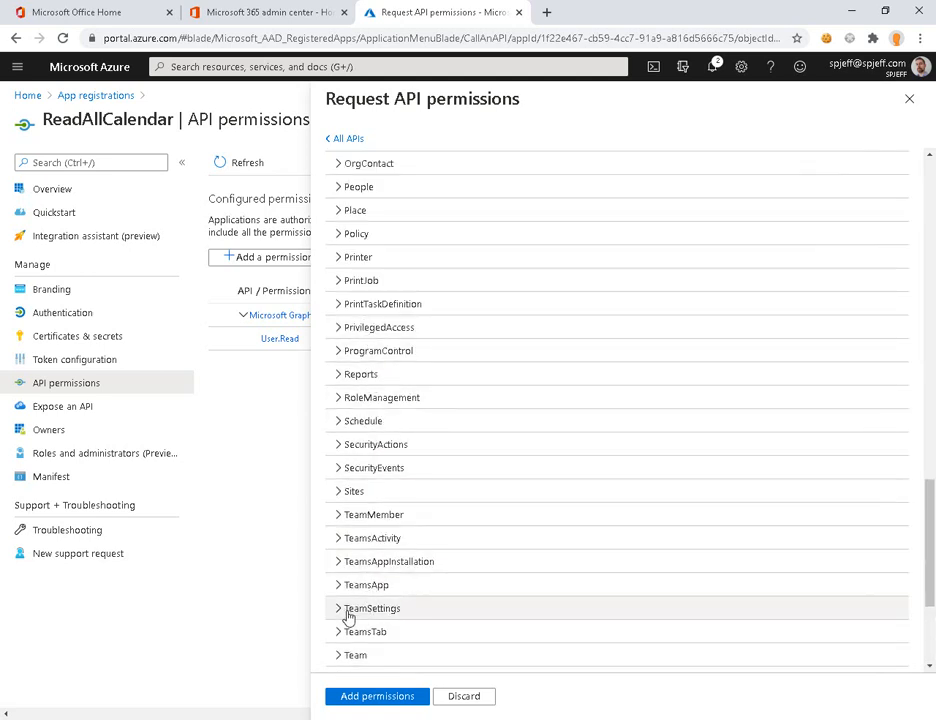
mouse_move(372, 514)
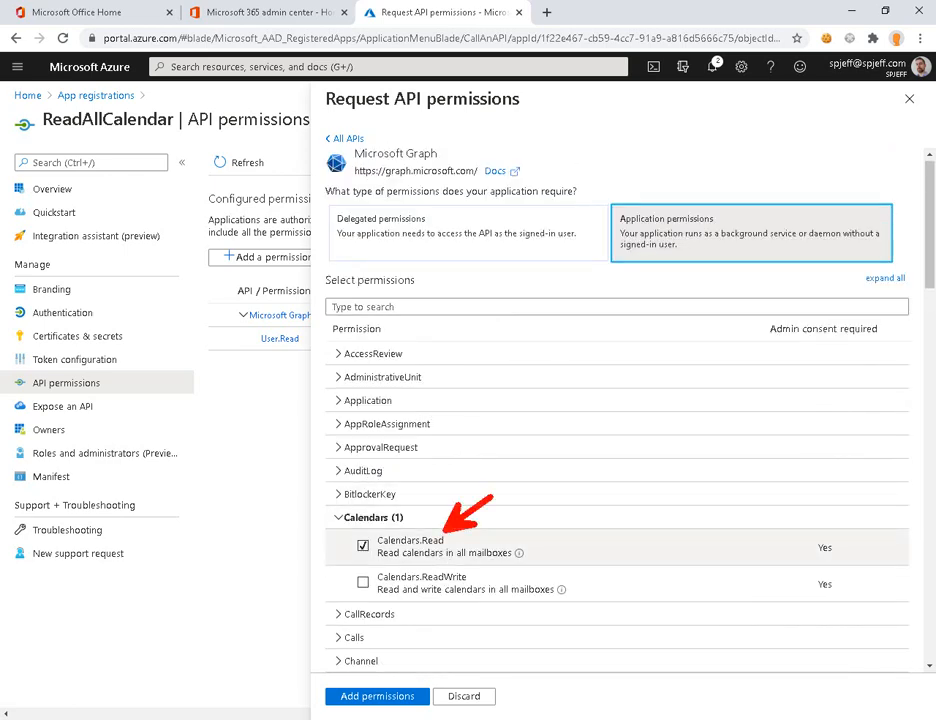
left_click(376, 696)
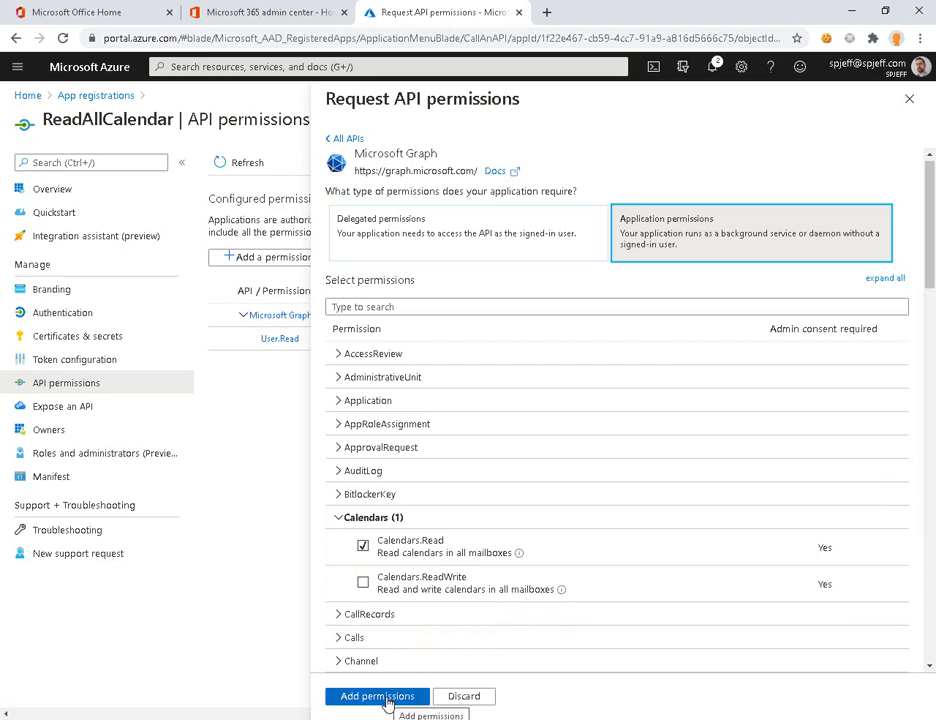
left_click(376, 696)
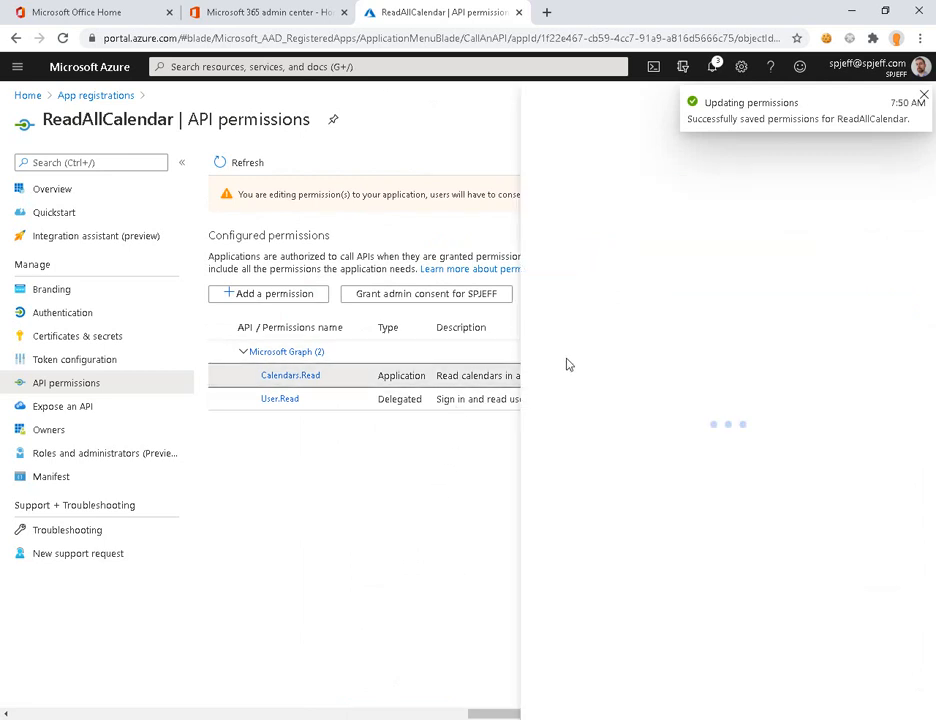
Grant tenant admin consent so Calendars.Read and User.Read show as granted
left_click(290, 376)
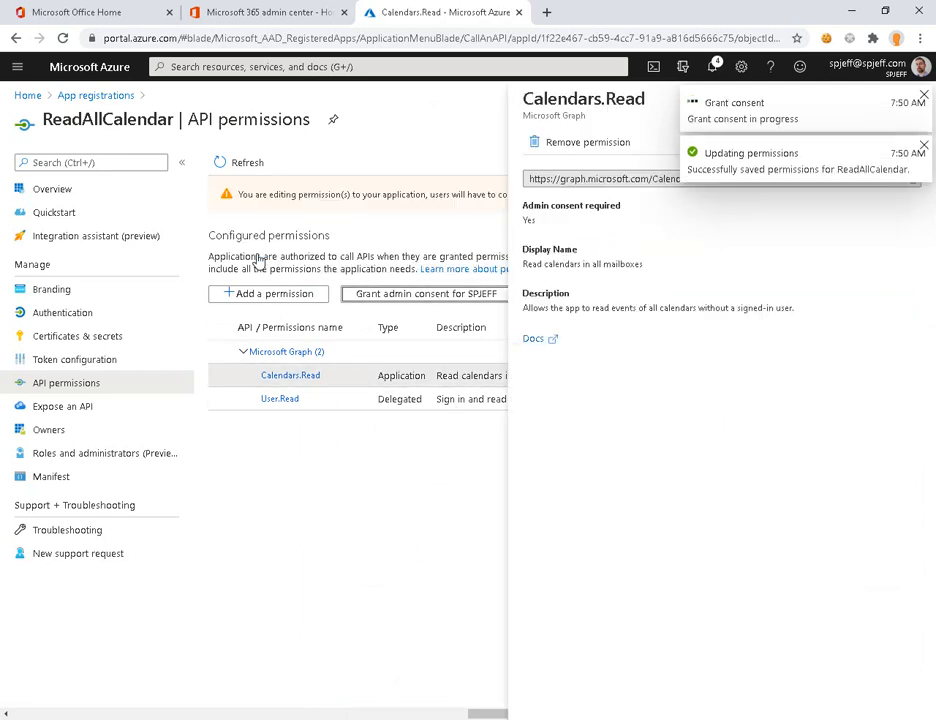
left_click(424, 292)
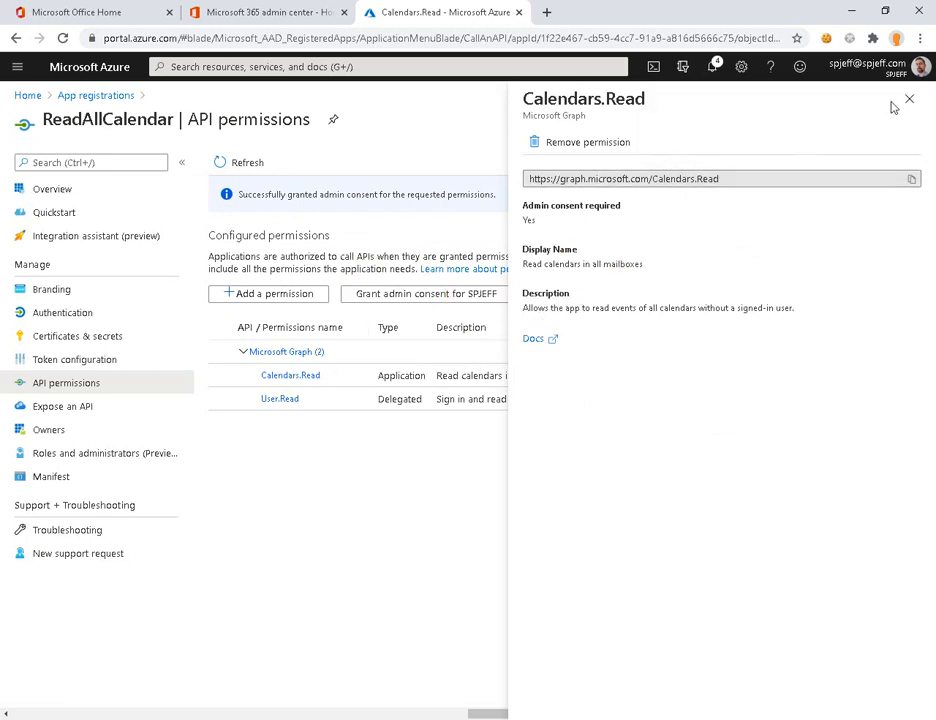
left_click(908, 100)
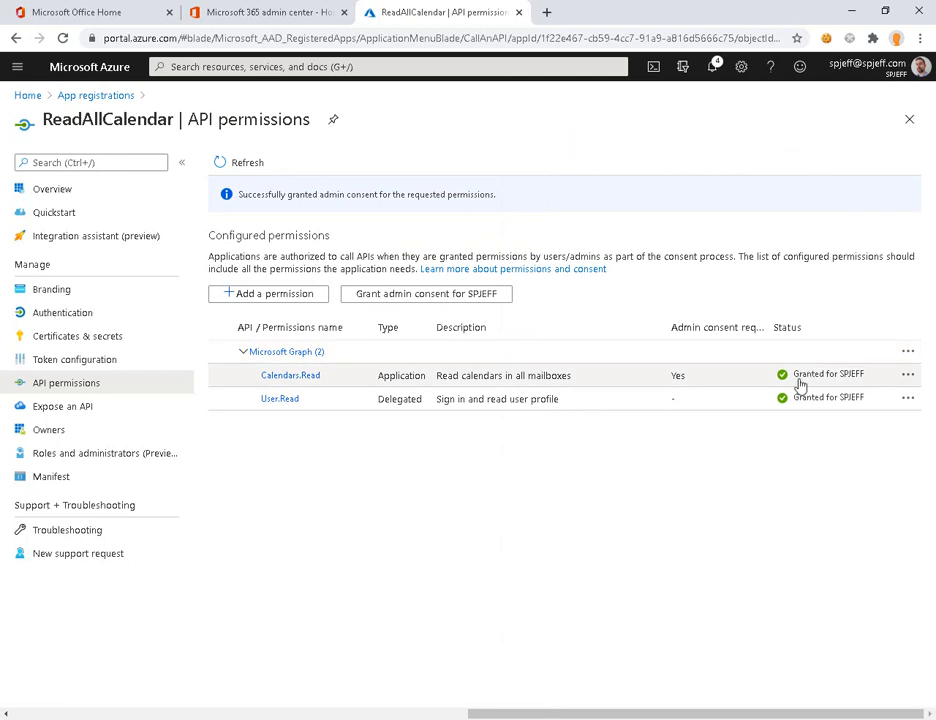
mouse_move(772, 516)
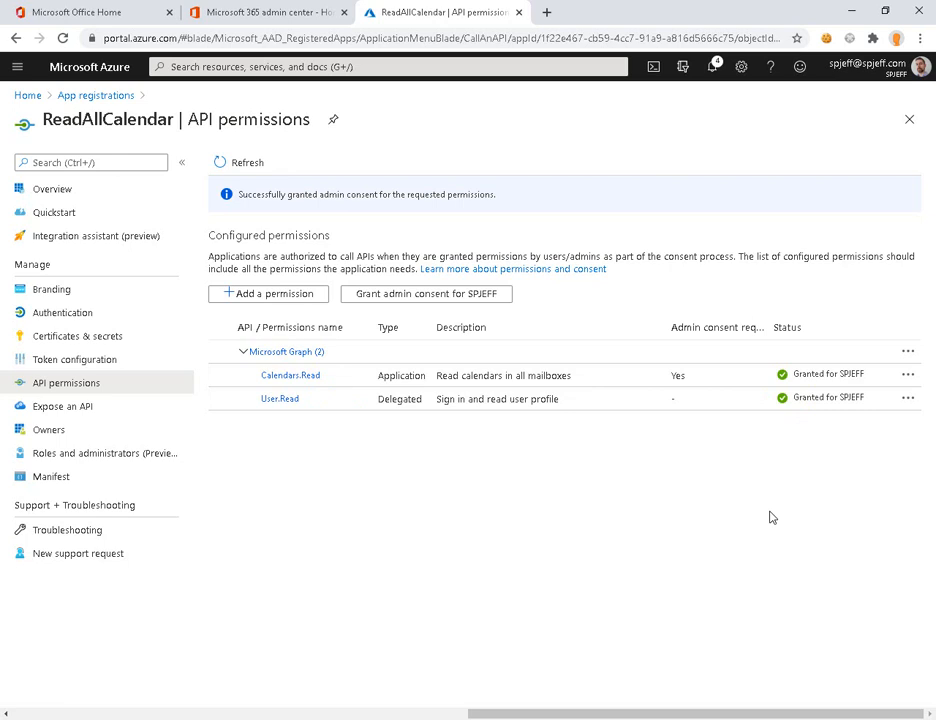
mouse_move(910, 524)
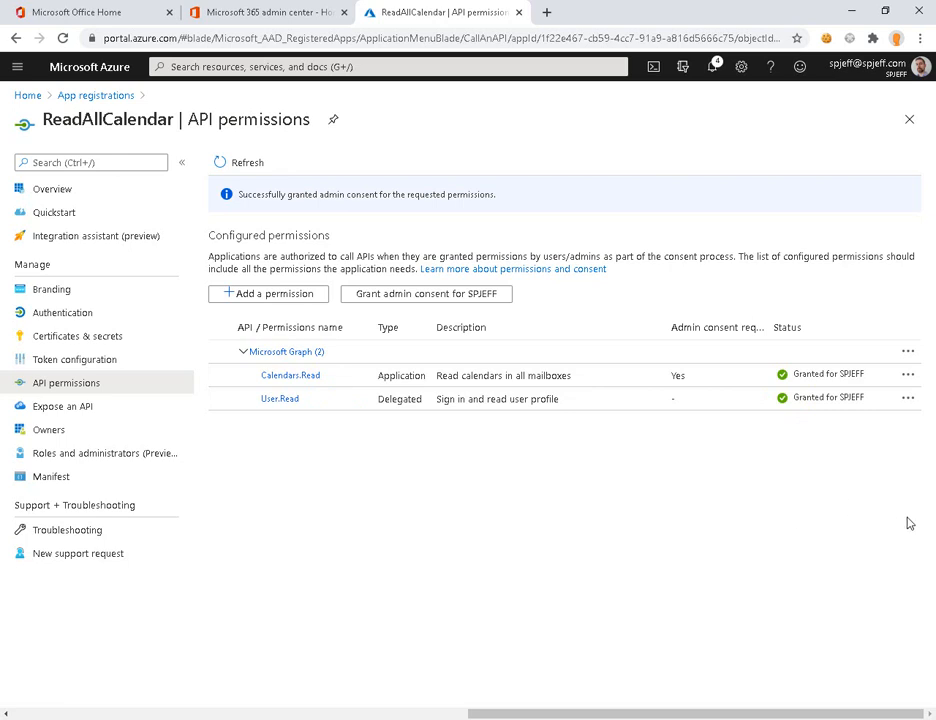
mouse_move(800, 516)
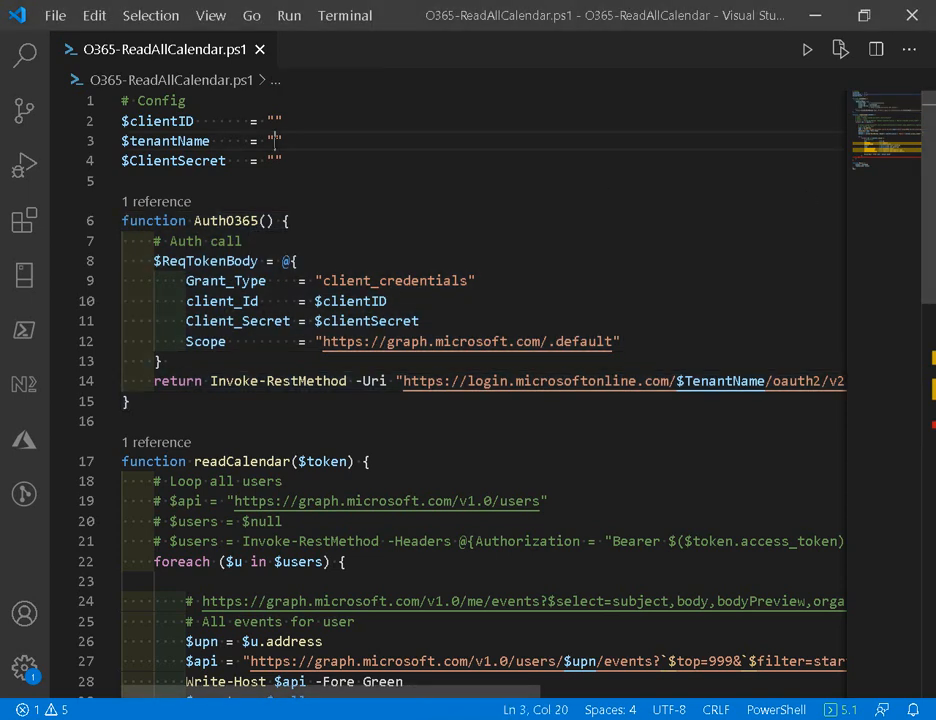
Fill tenant ID 0a9449ca-3619-4fca-8644-bdd67d0c8ca6 into O365-ReadAllCalendar.ps1 and review its Config and AuthO365 code
type("0a9449ca-3619-4fca-8644-bdd67d0c8ca6")
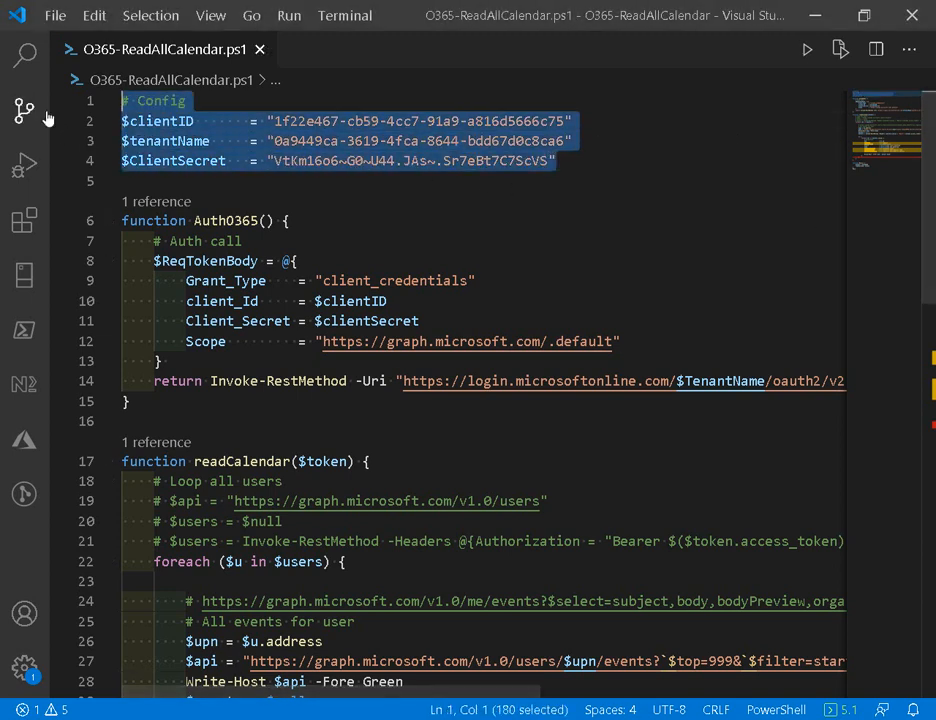
mouse_move(24, 110)
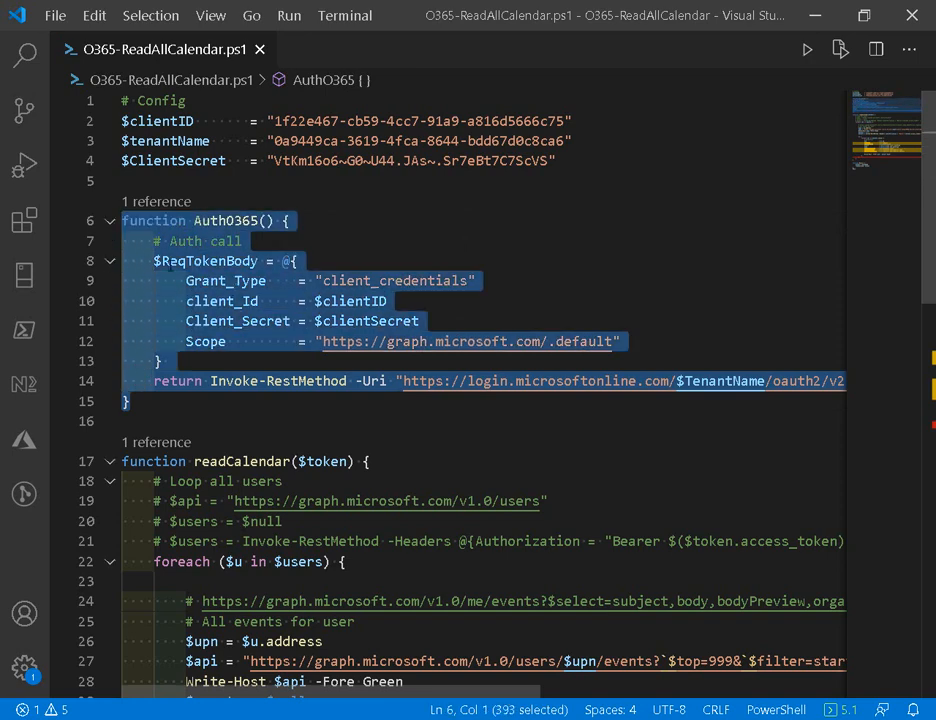
scroll("right", 3)
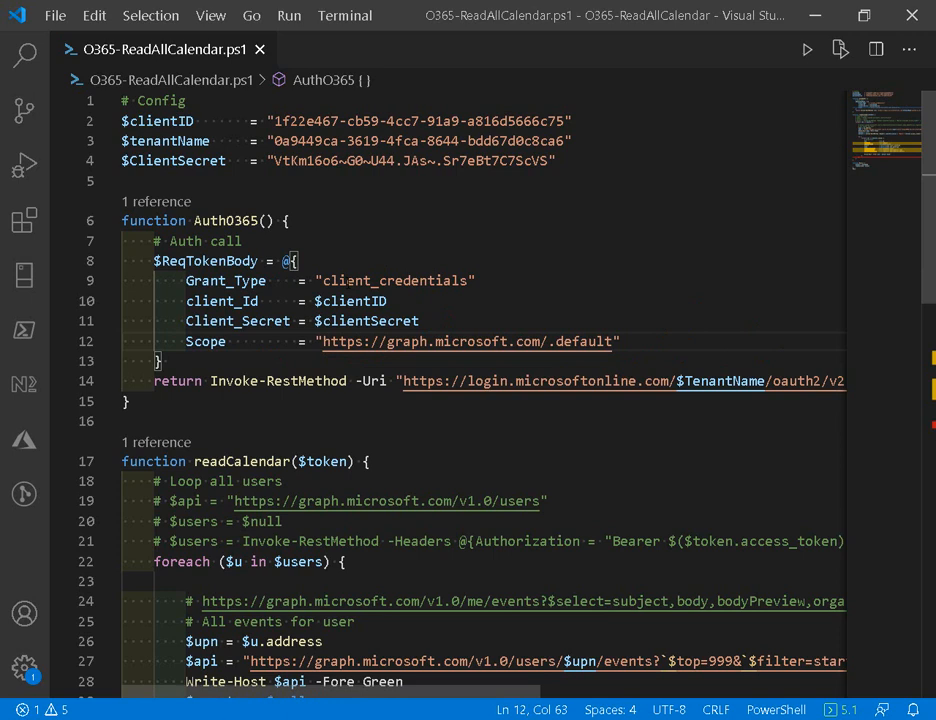
double_click(394, 280)
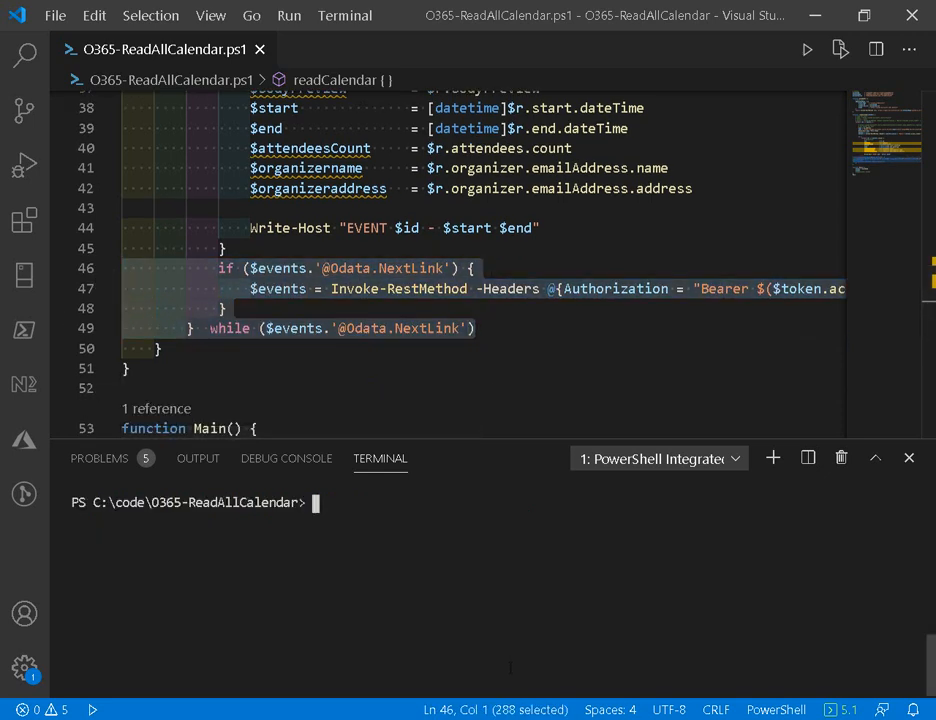
Run the script so the terminal returns a Bearer access token expiring in 3599 seconds
left_click(128, 368)
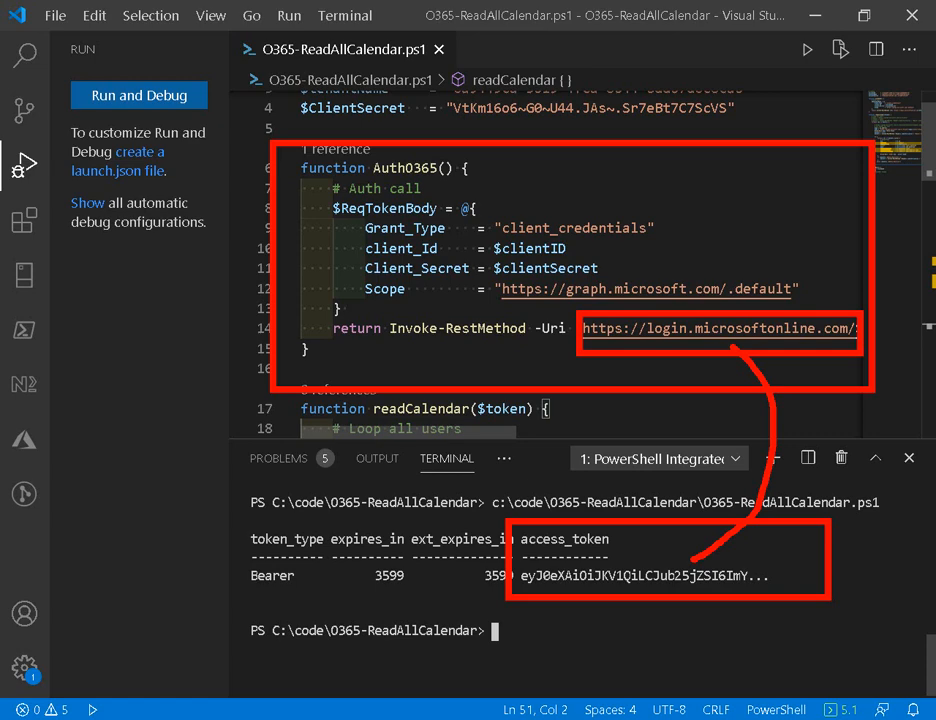
Clear the terminal and annotate the readCalendar users and events Graph calls
left_click(138, 96)
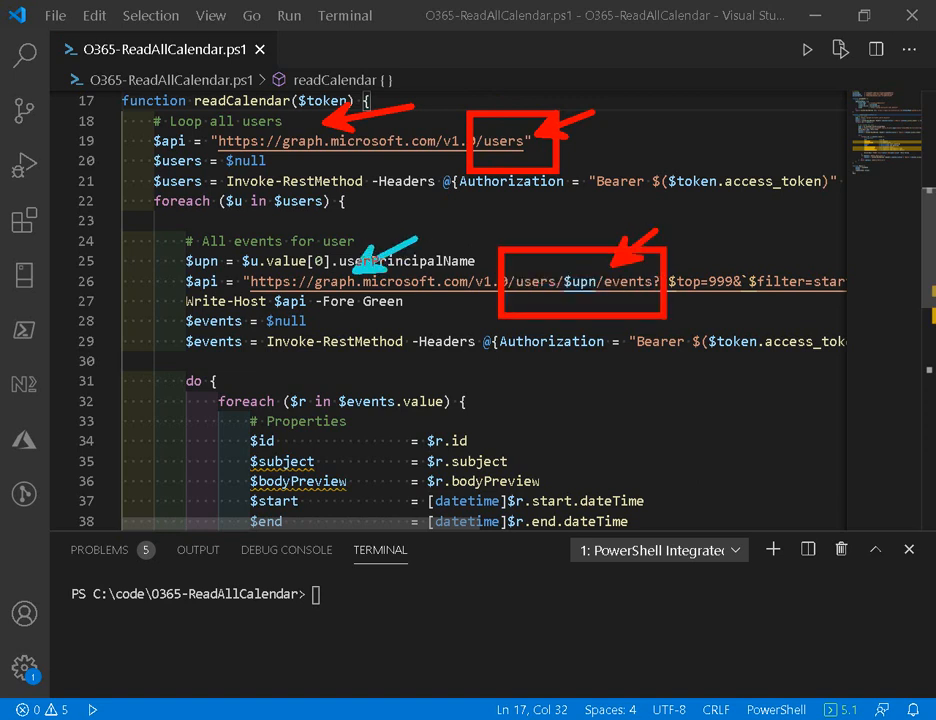
type("events for 1")
type("all")
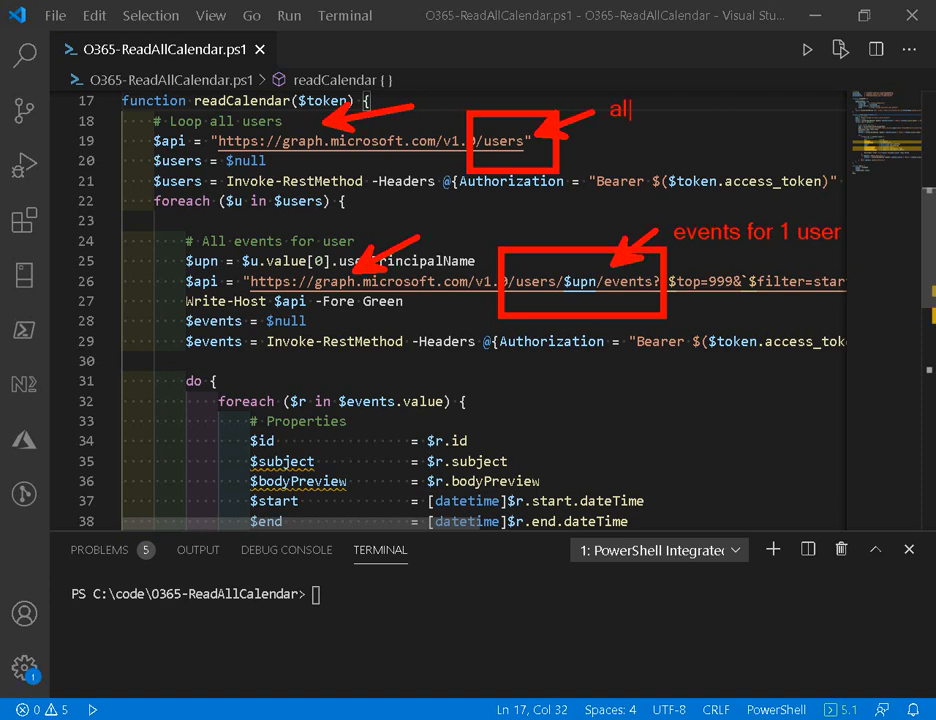
type("users")
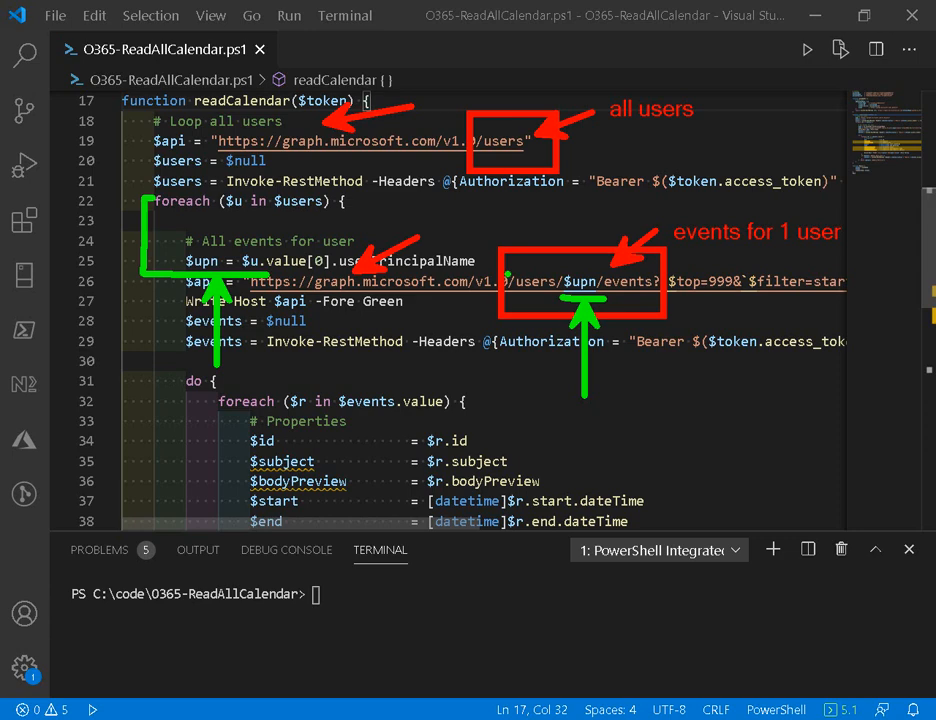
scroll("down", 3)
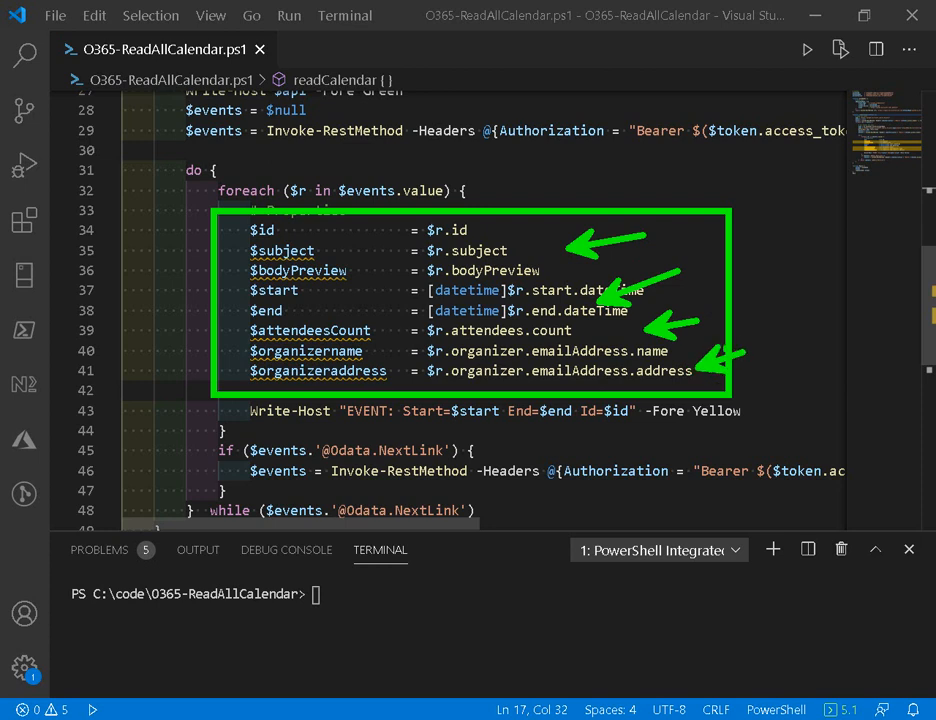
scroll("down", 3)
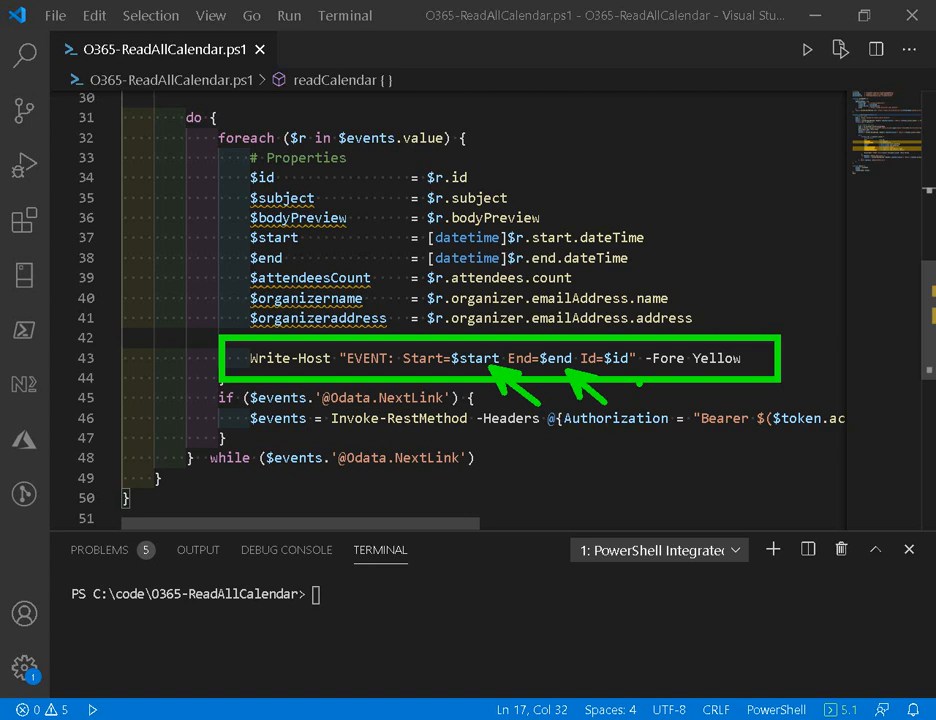
scroll("down", 3)
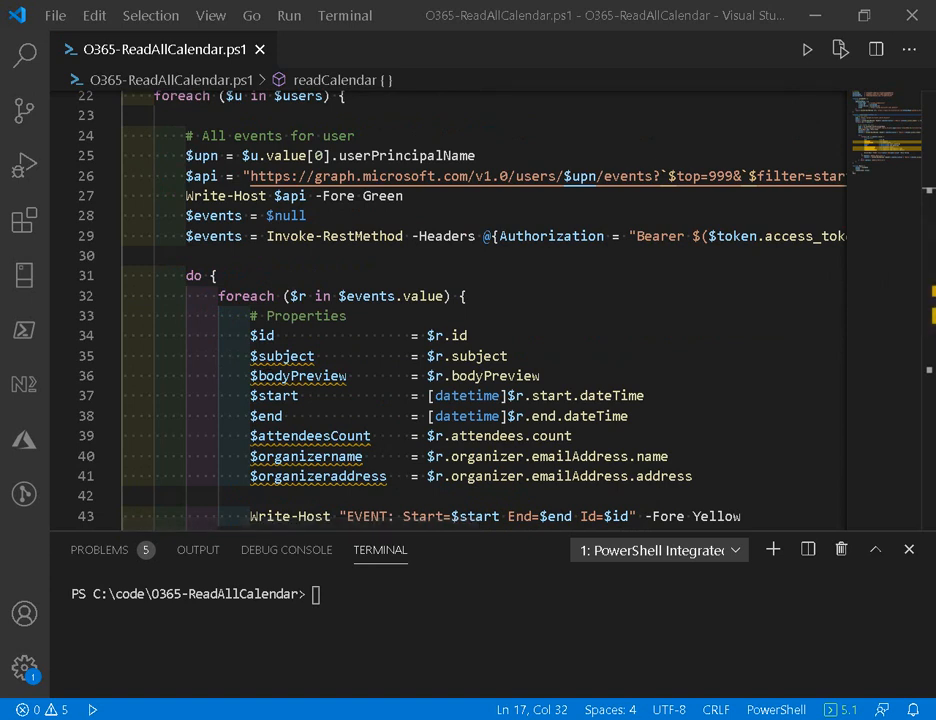
scroll("down", 3)
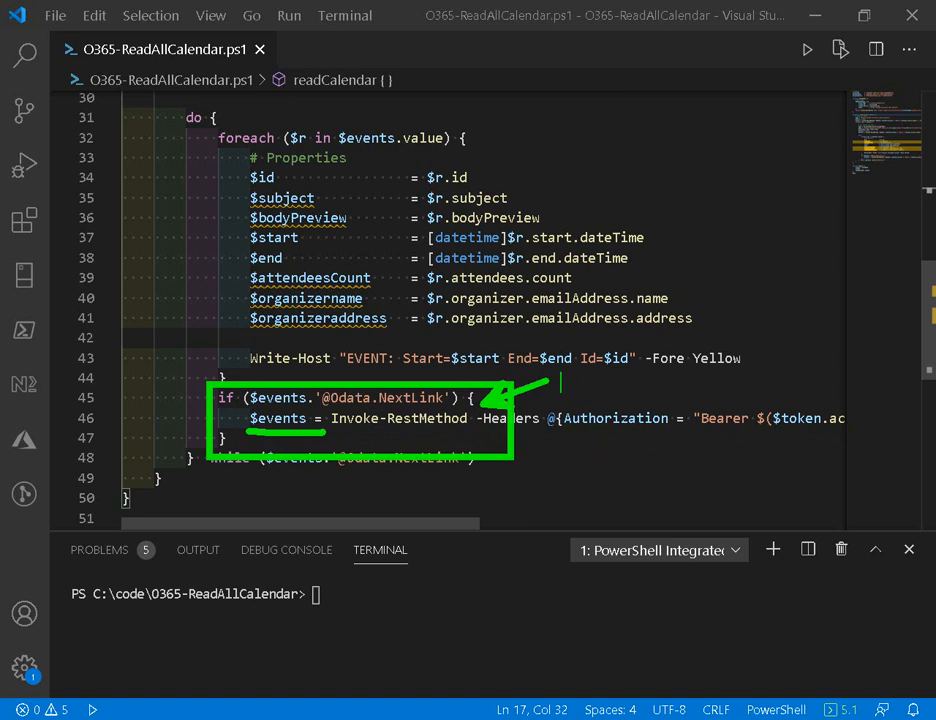
type("have next page")
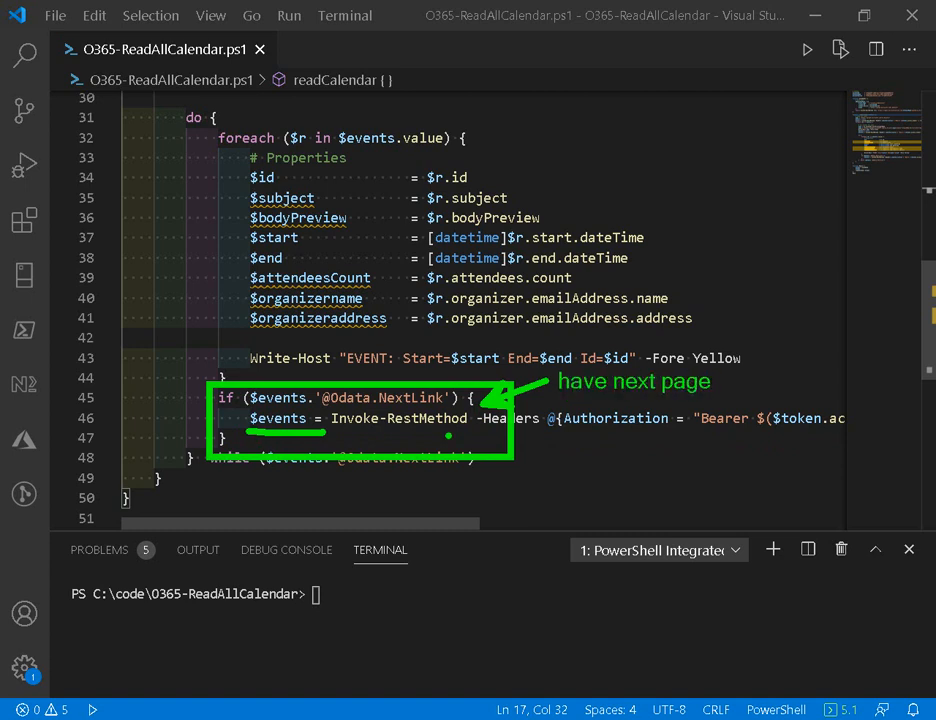
type("fet")
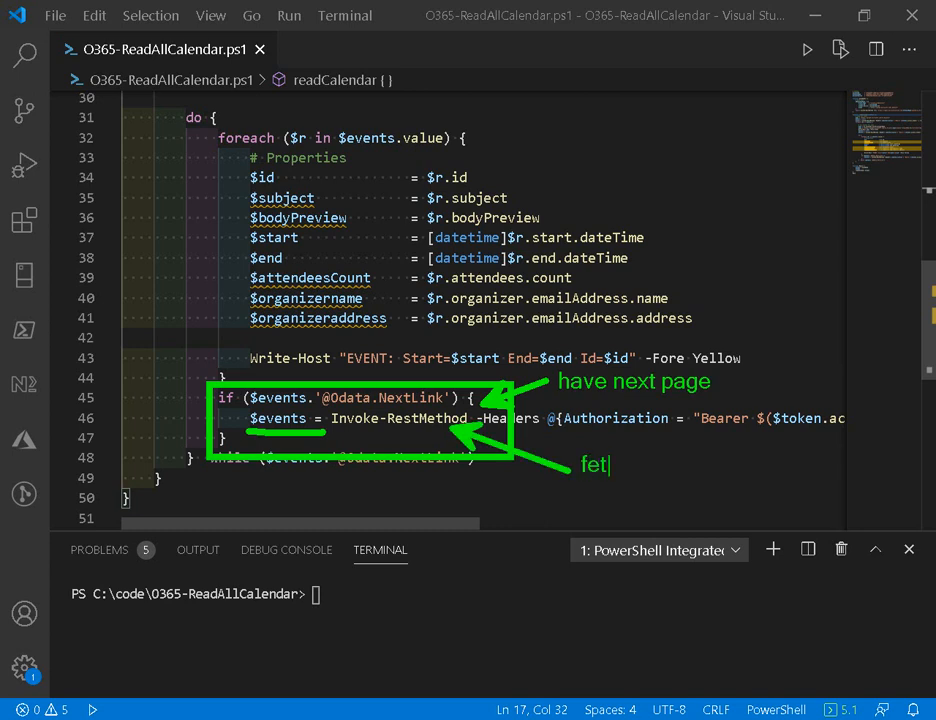
type("ch d")
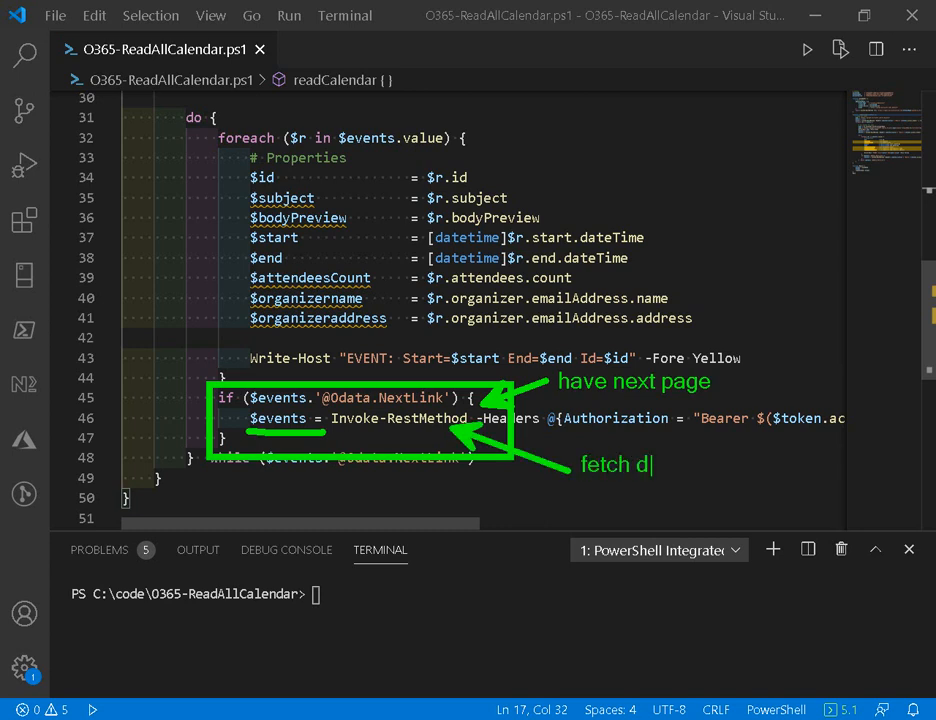
type("ownload")
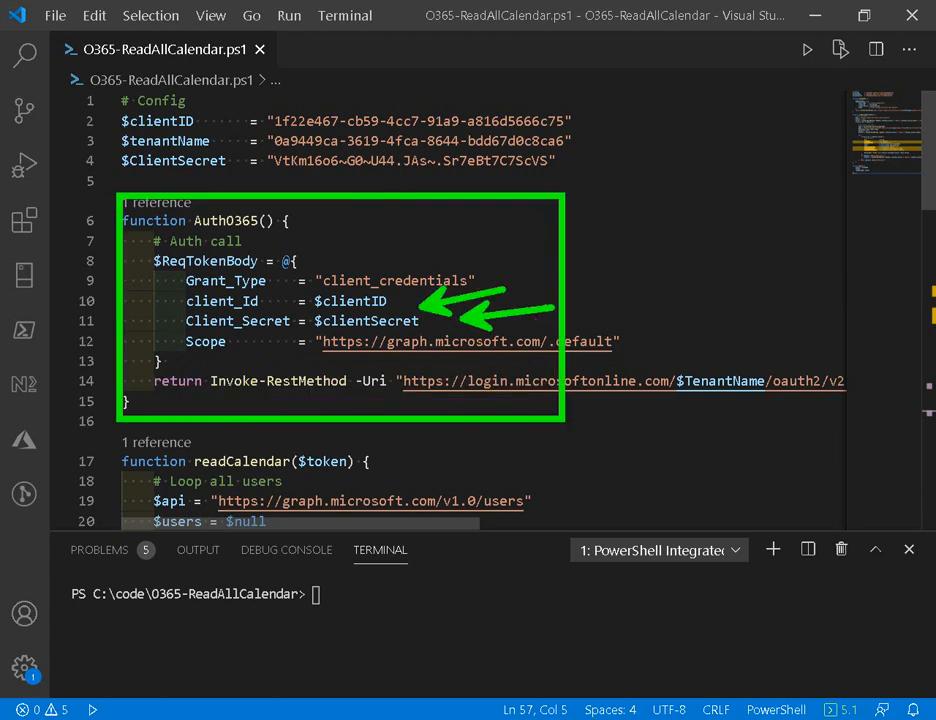
scroll("down", 3)
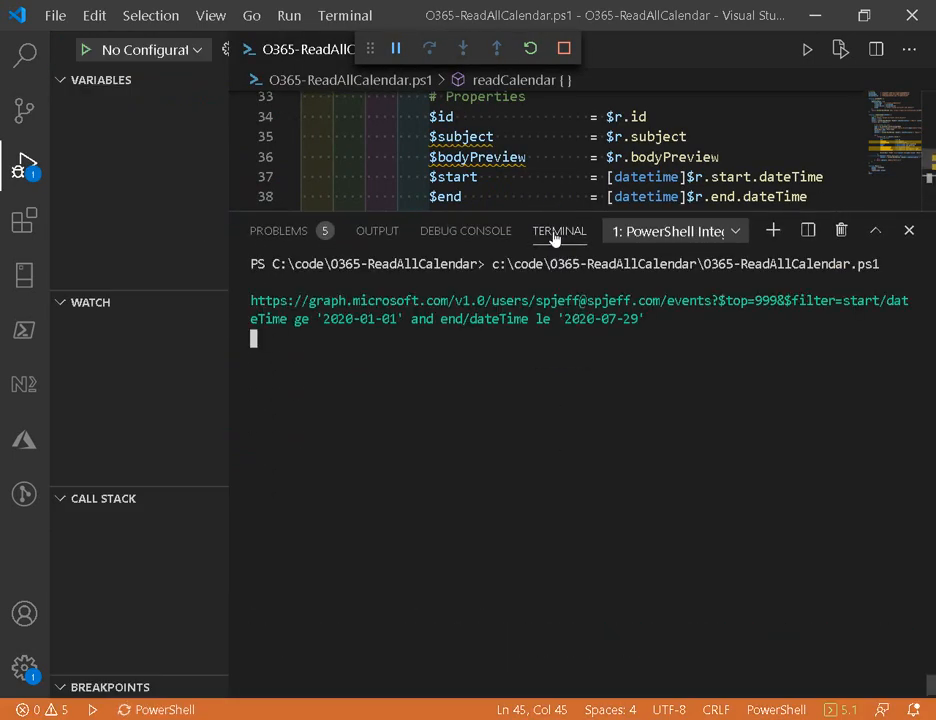
mouse_move(684, 430)
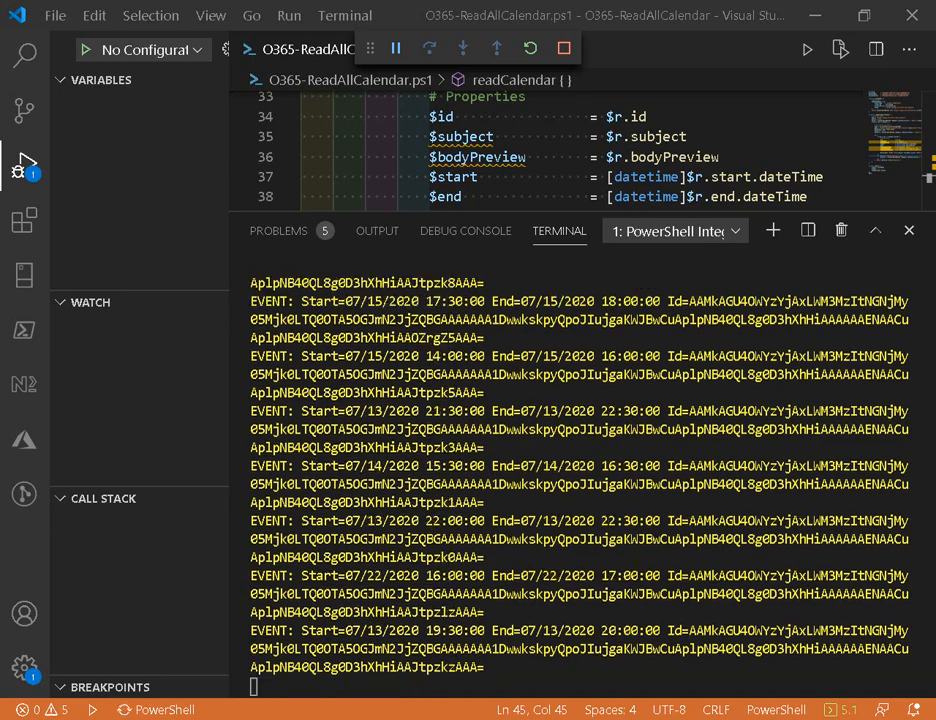
Review the printed calendar events, then visit Certificates & secrets and return to the ReadAllCalendar overview
scroll("down", 3)
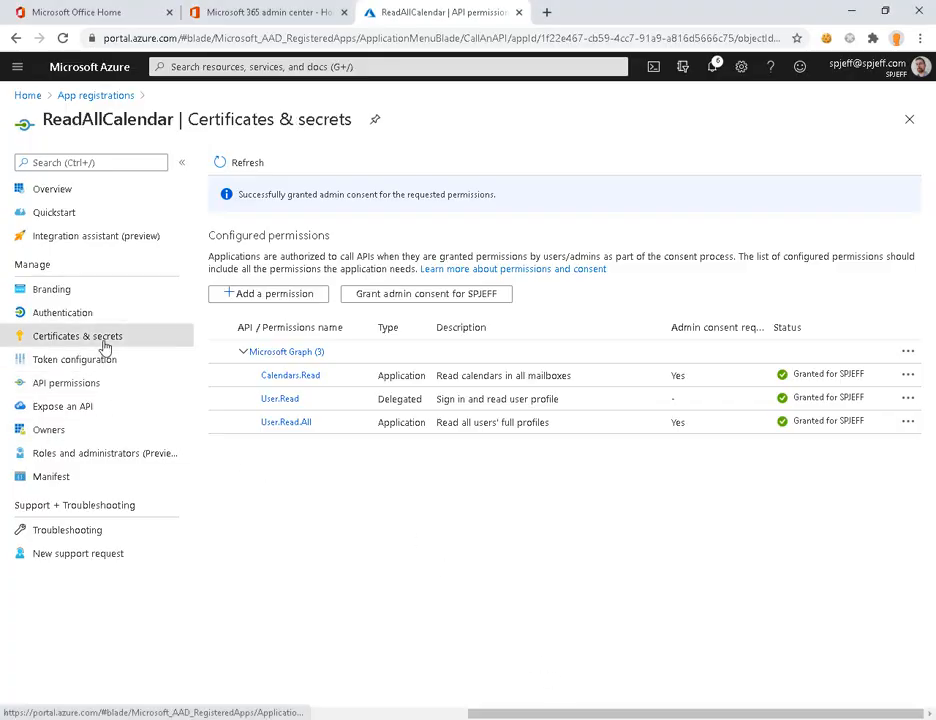
left_click(76, 336)
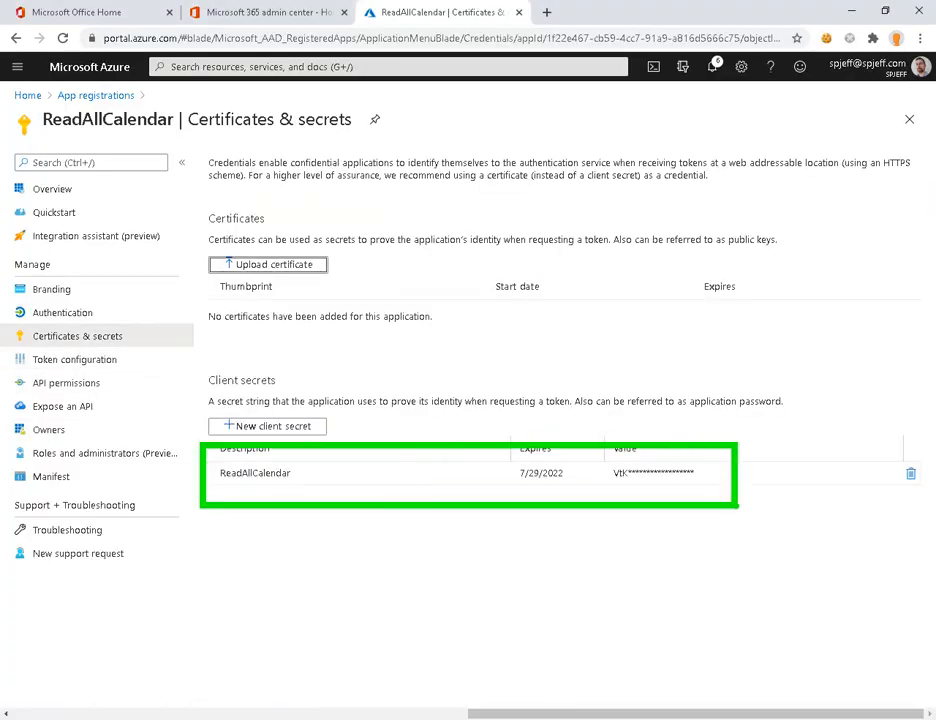
left_click(52, 188)
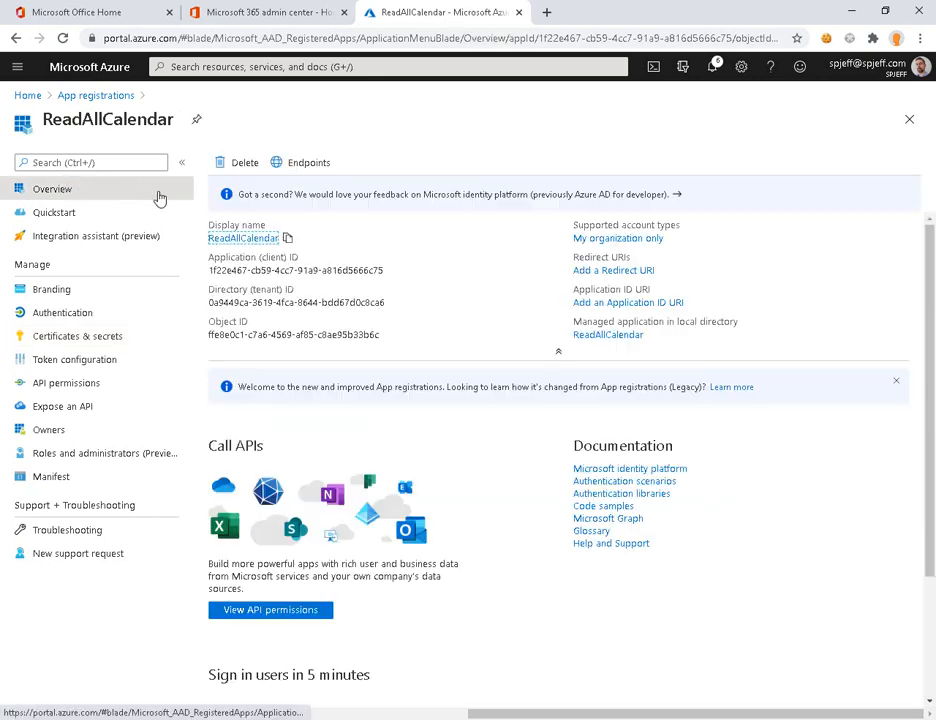